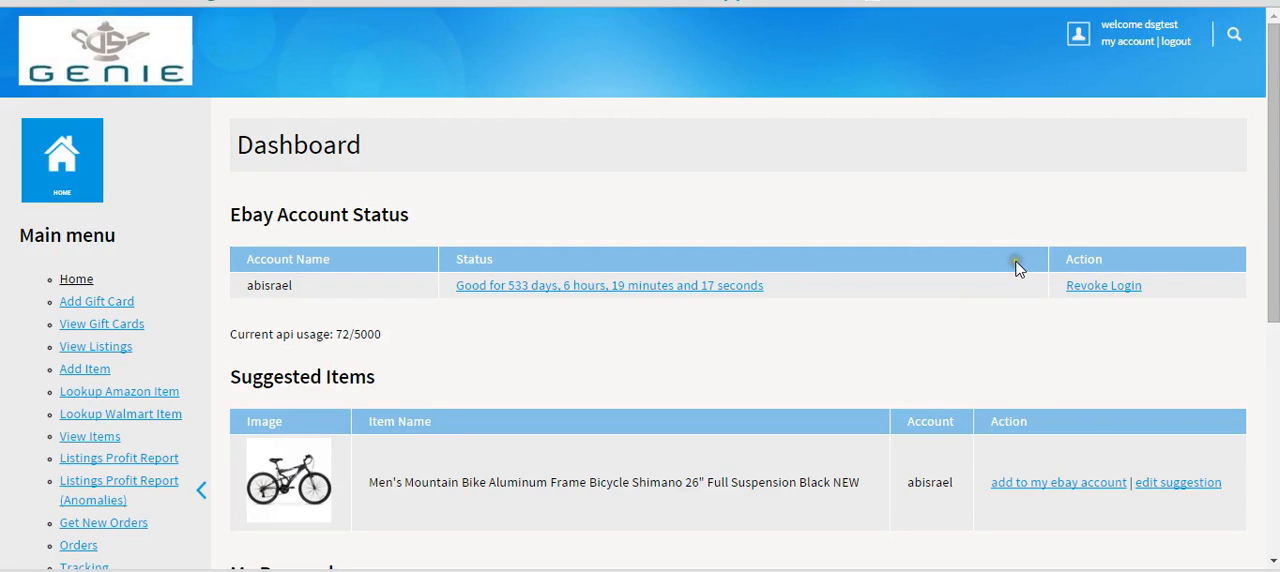
pyautogui.moveTo(1018, 268)
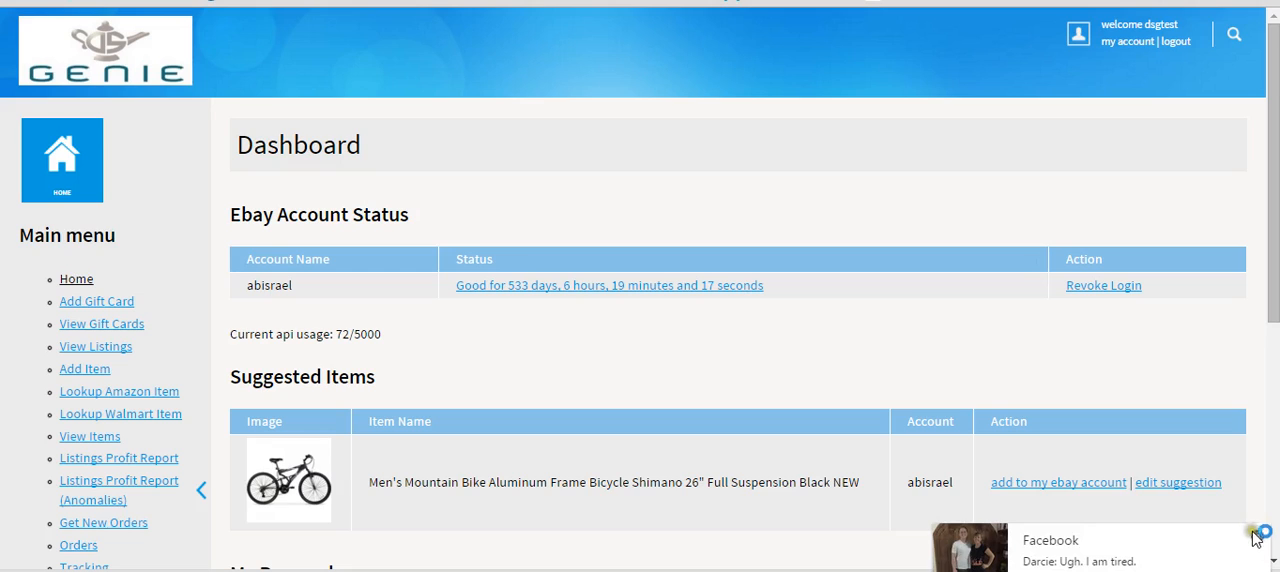
# Reach 'Get Seller Items (multiple)' in the Main menu and open it
pyautogui.click(1258, 532)
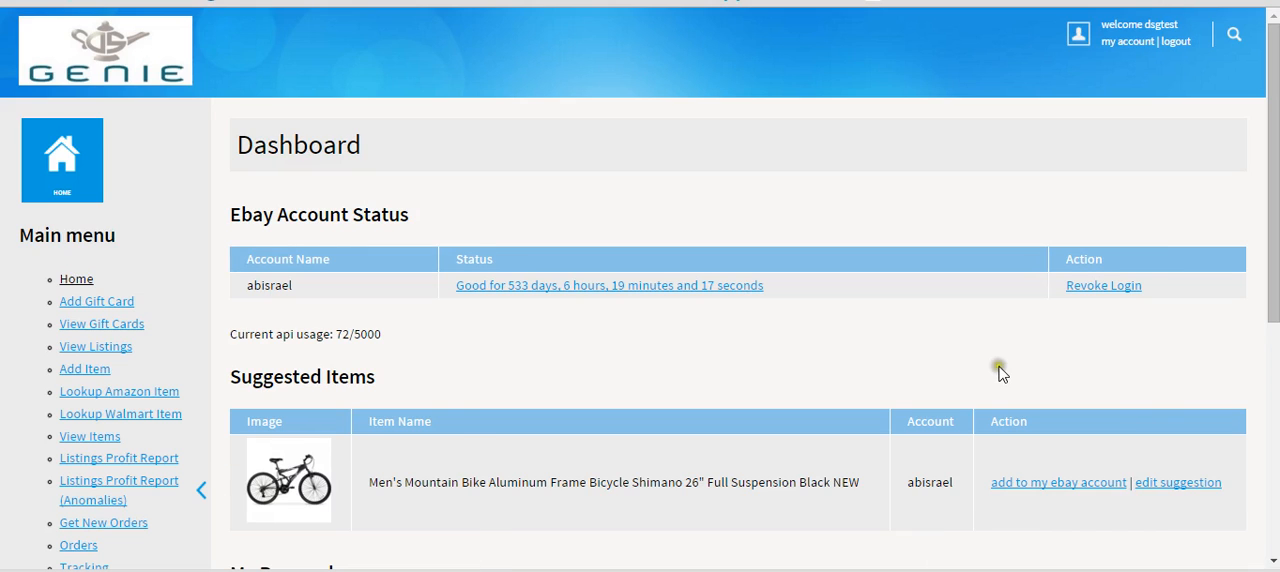
pyautogui.moveTo(964, 372)
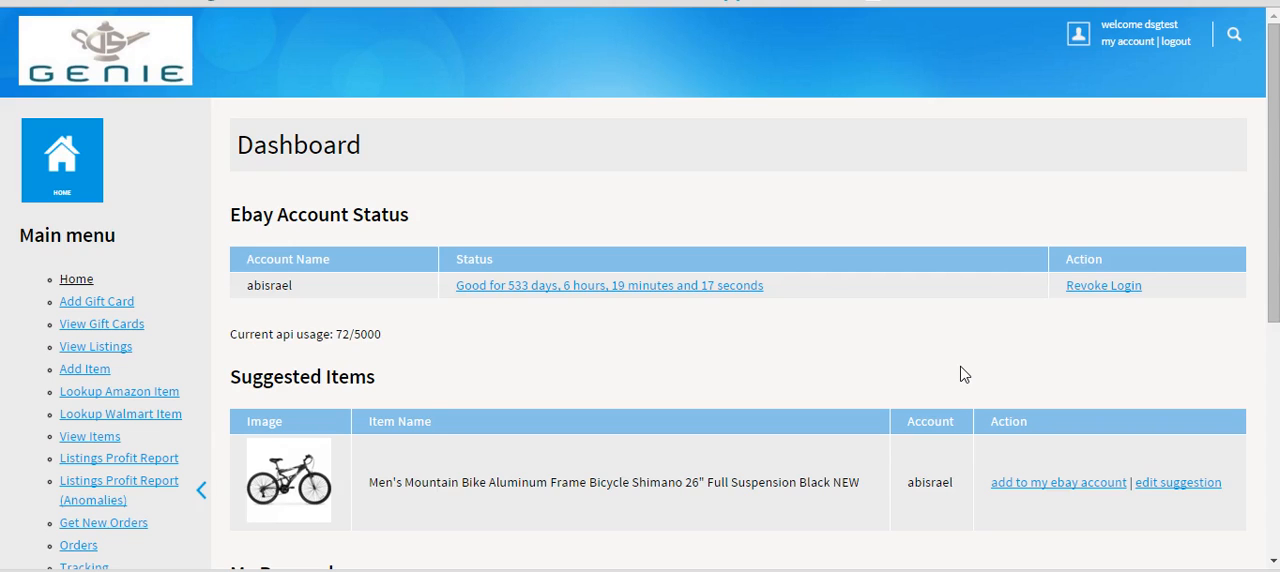
pyautogui.moveTo(78, 368)
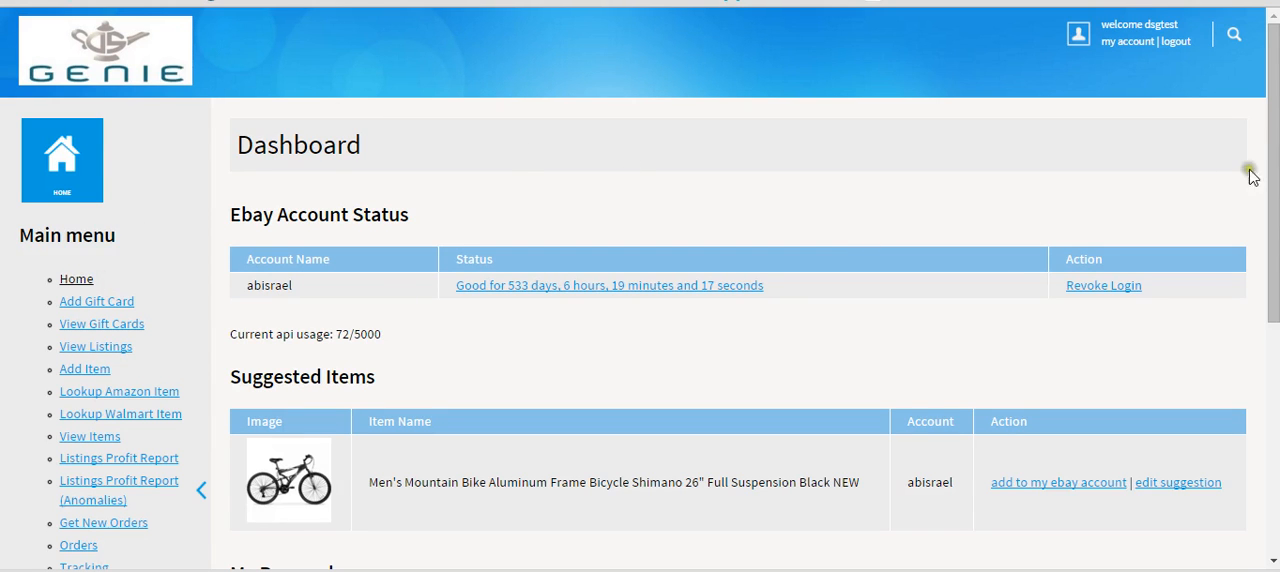
pyautogui.scroll(-3)
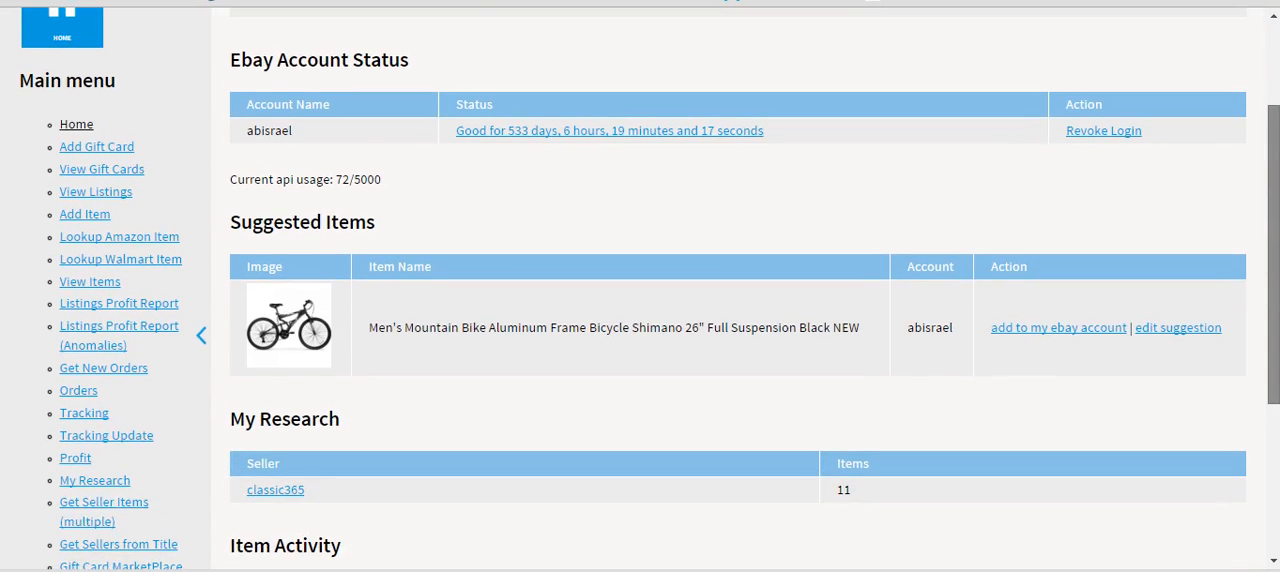
pyautogui.scroll(-3)
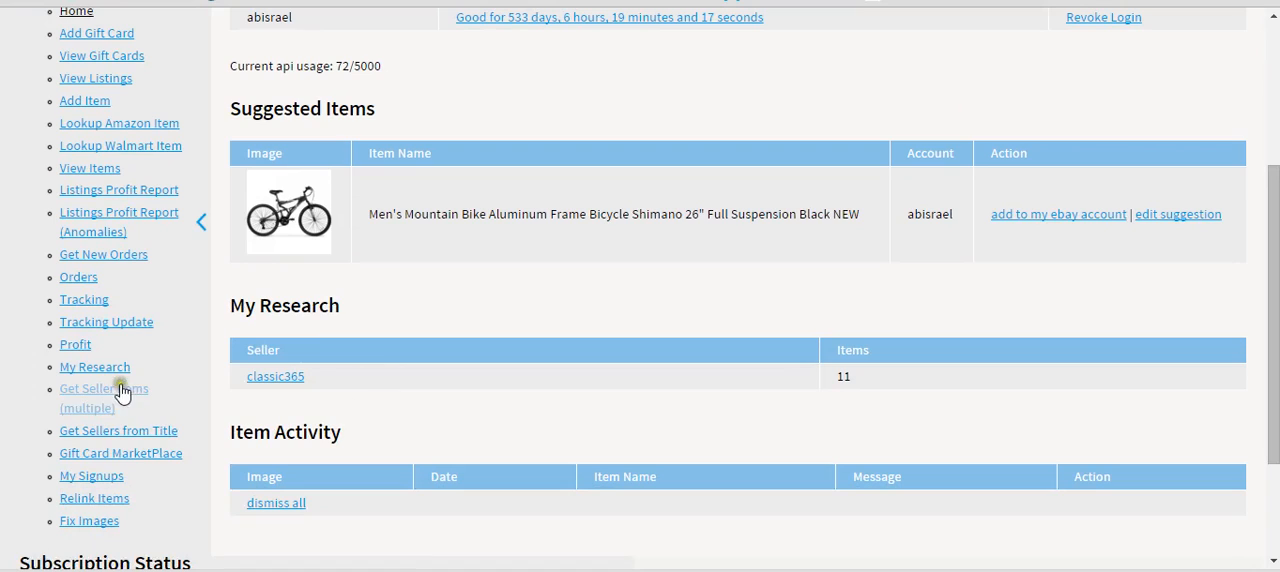
pyautogui.moveTo(136, 400)
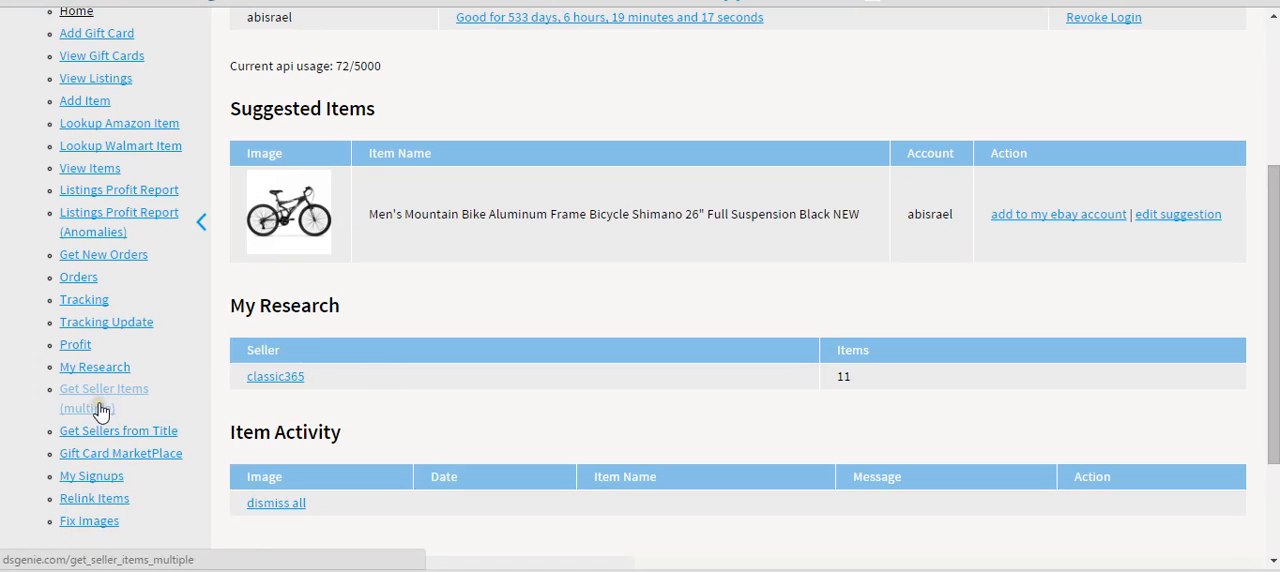
pyautogui.click(104, 388)
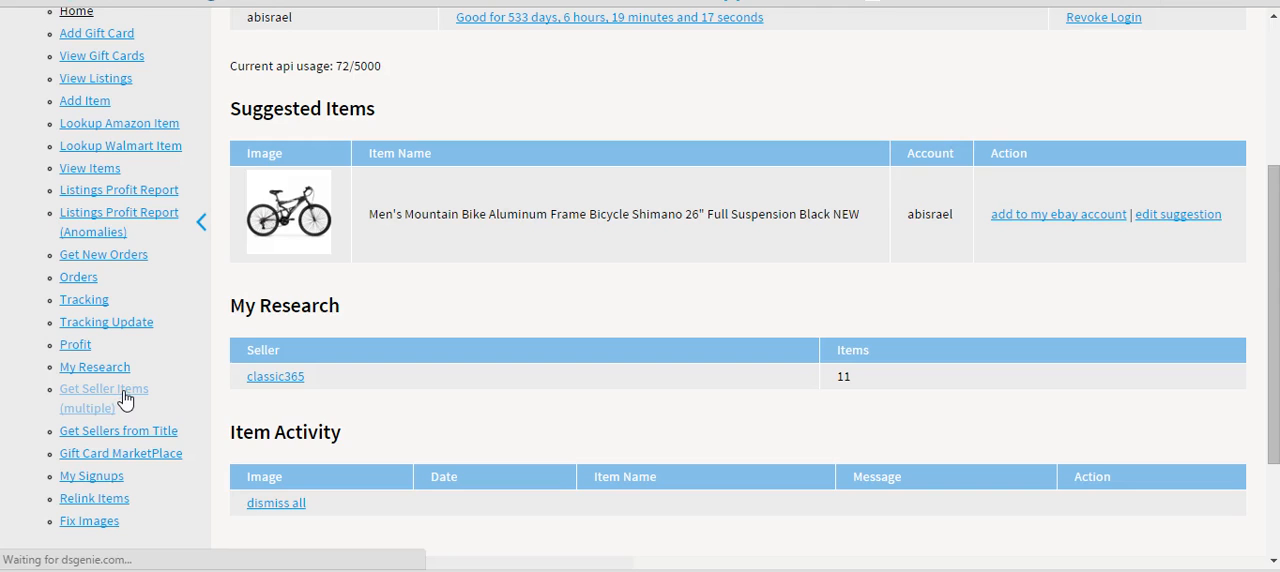
# Enter classic365 as the seller to look up
pyautogui.click(104, 388)
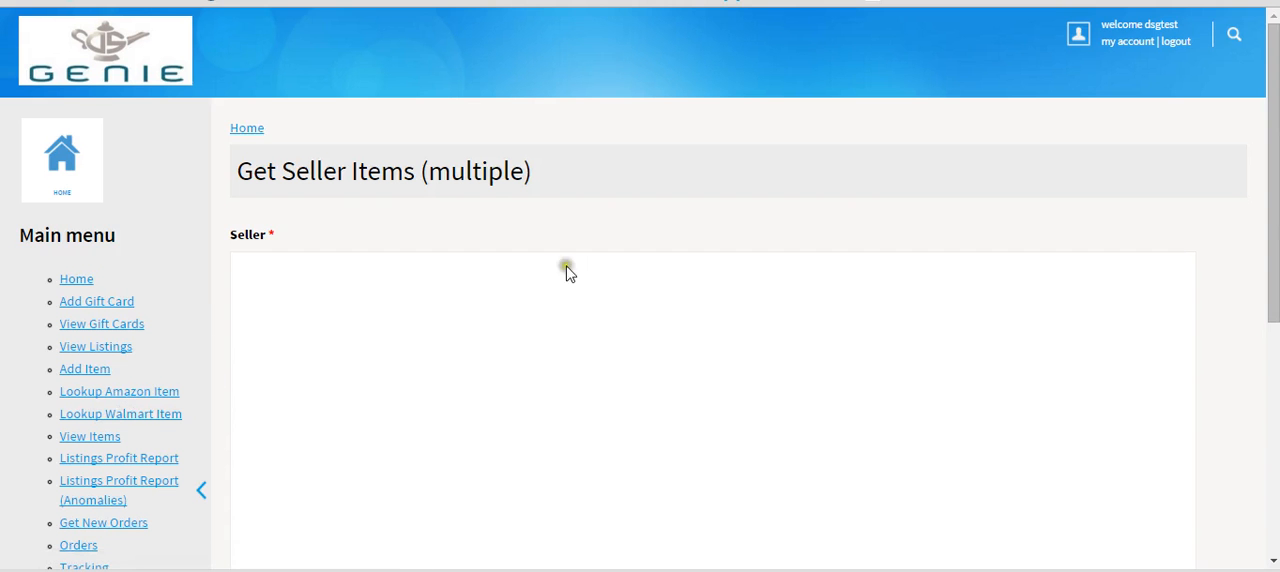
pyautogui.scroll(-3)
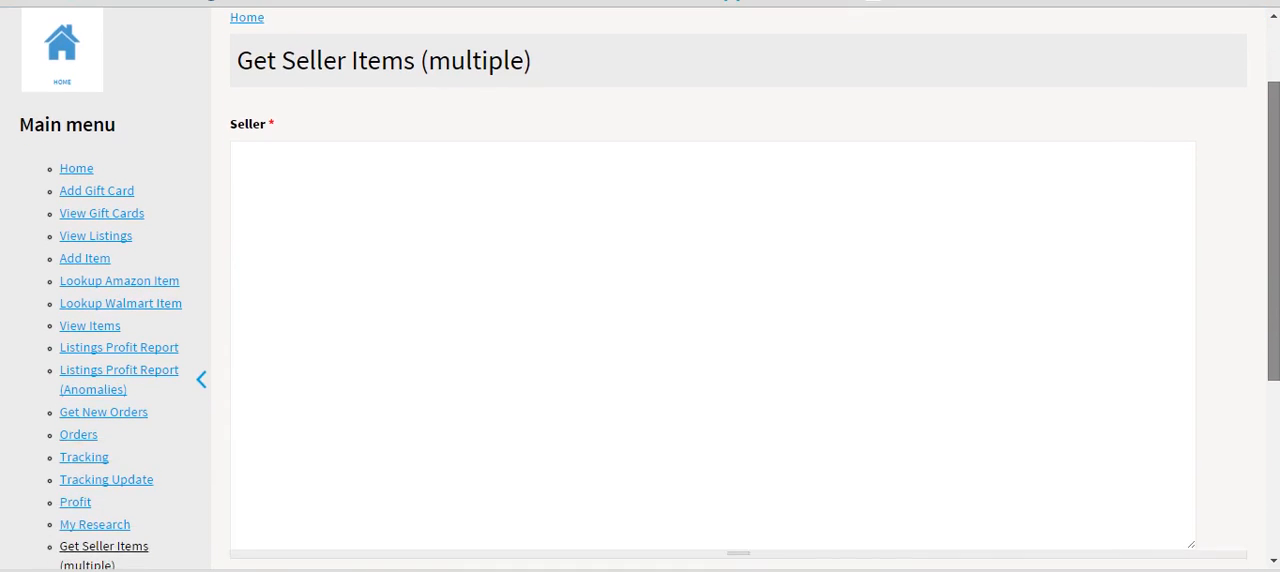
pyautogui.scroll(-3)
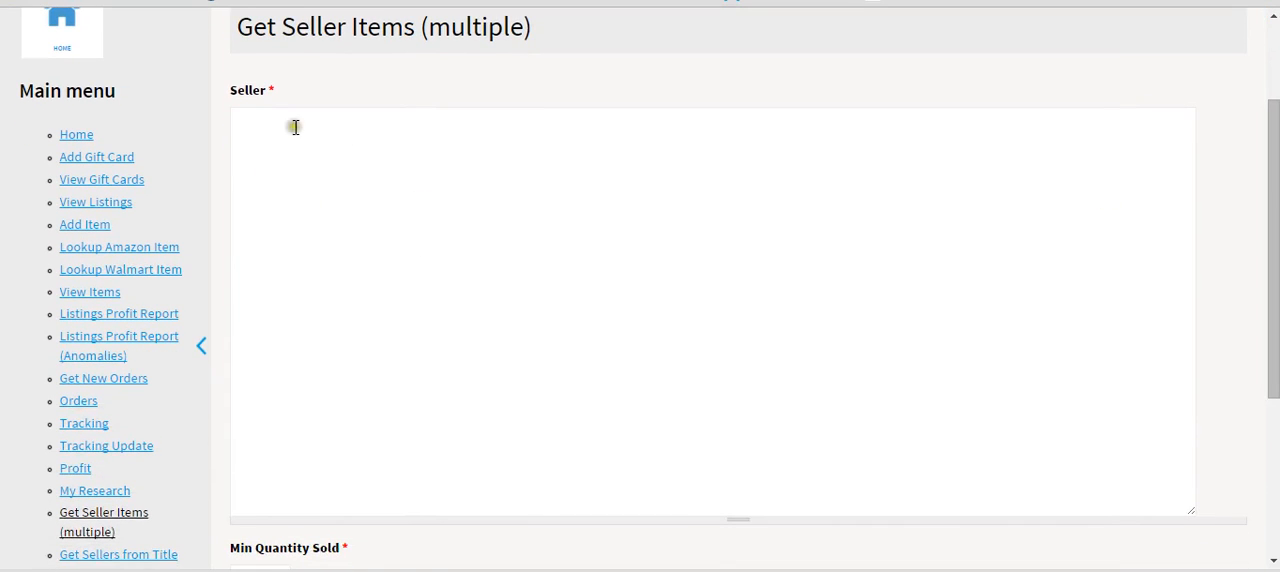
pyautogui.scroll(-3)
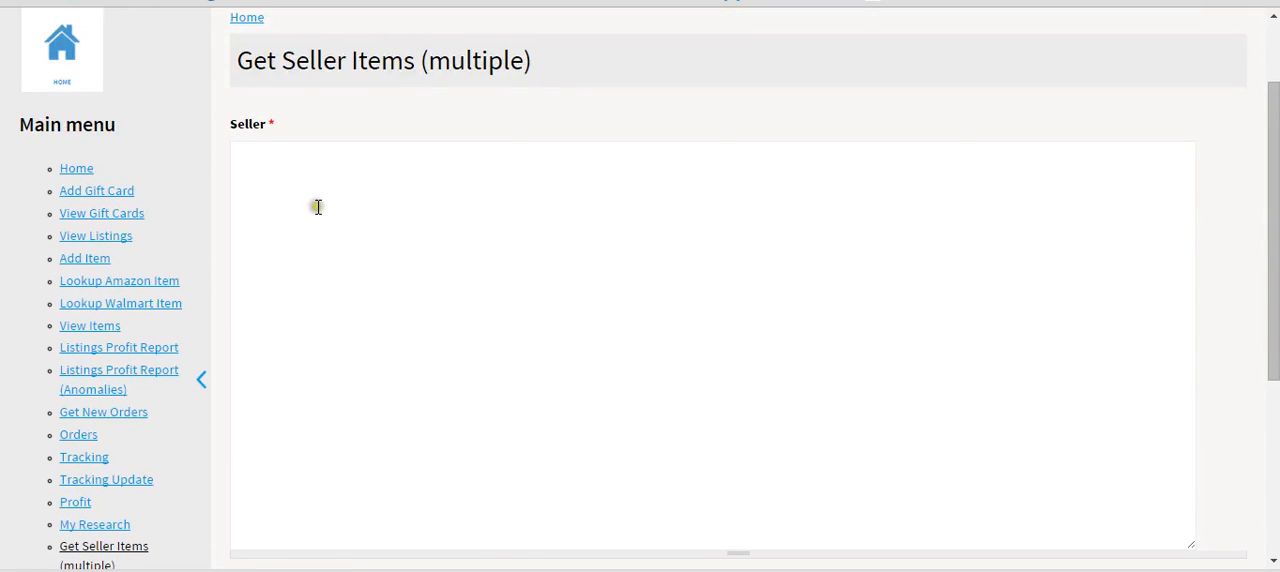
pyautogui.write('classic')
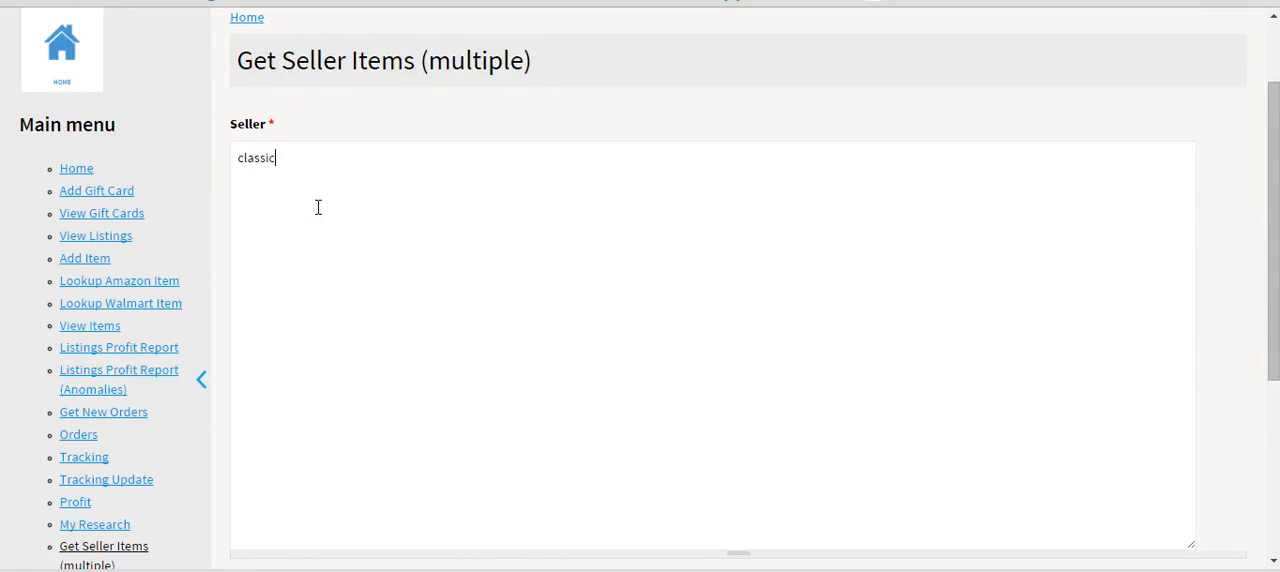
pyautogui.write('365')
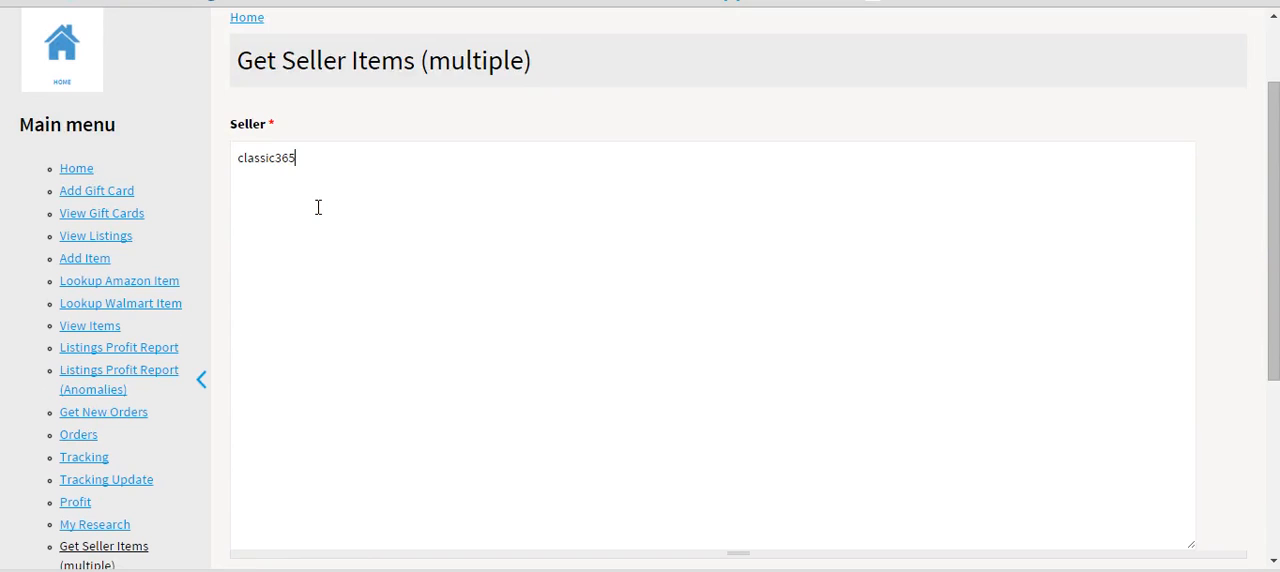
pyautogui.scroll(-3)
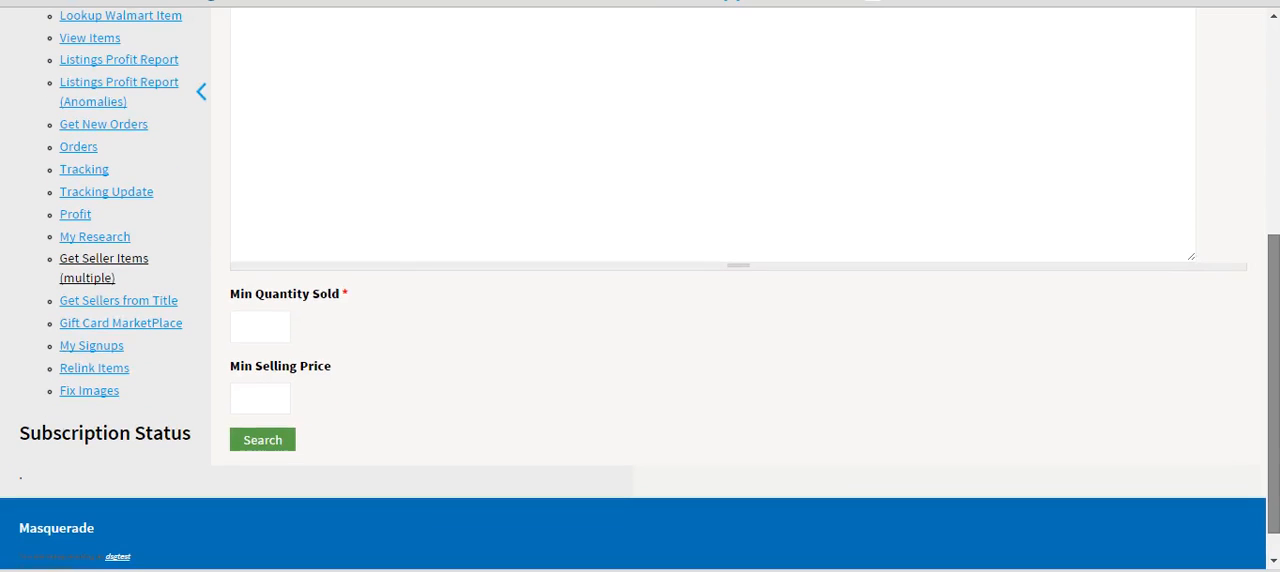
# Require a minimum of 4 units sold, adjust the minimum selling price, and run the search
pyautogui.click(260, 326)
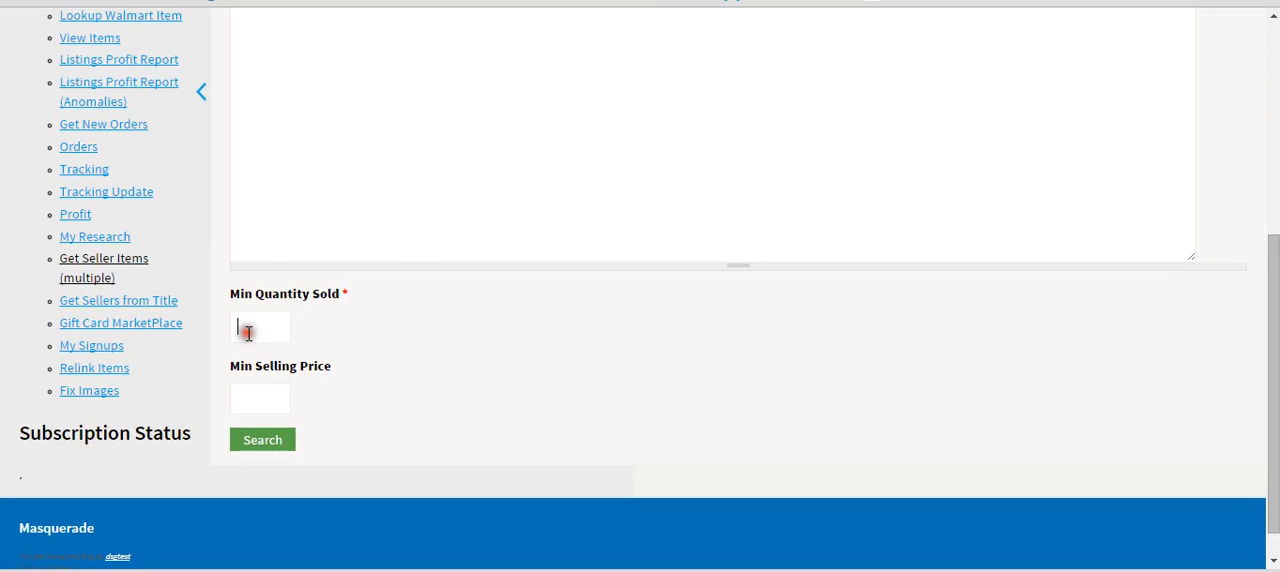
pyautogui.write('4')
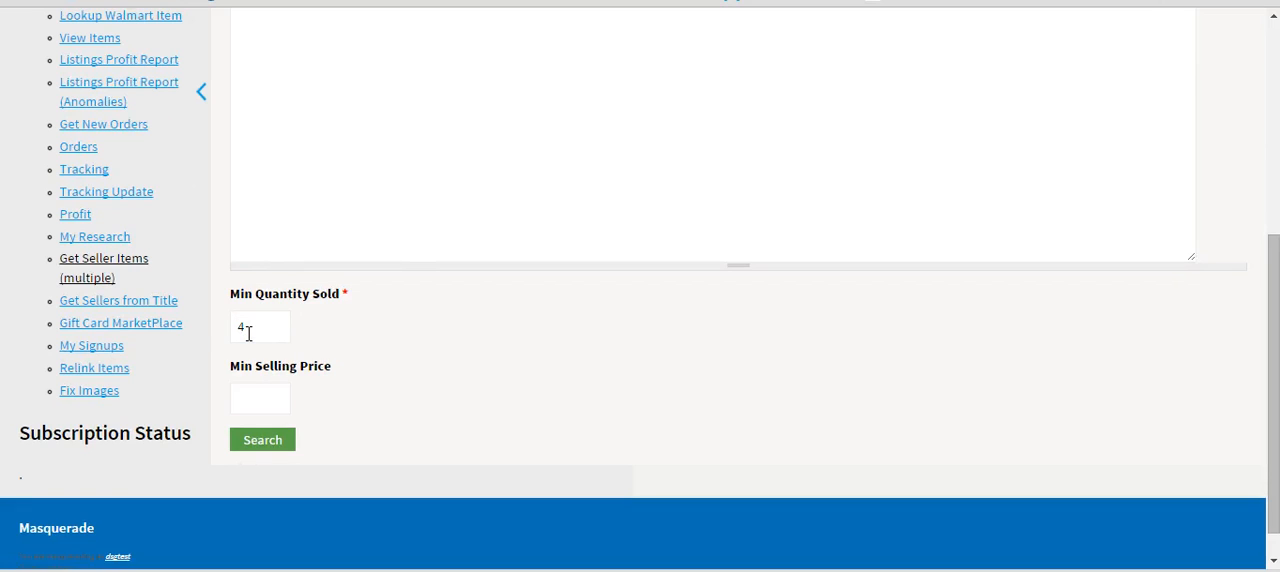
pyautogui.moveTo(270, 324)
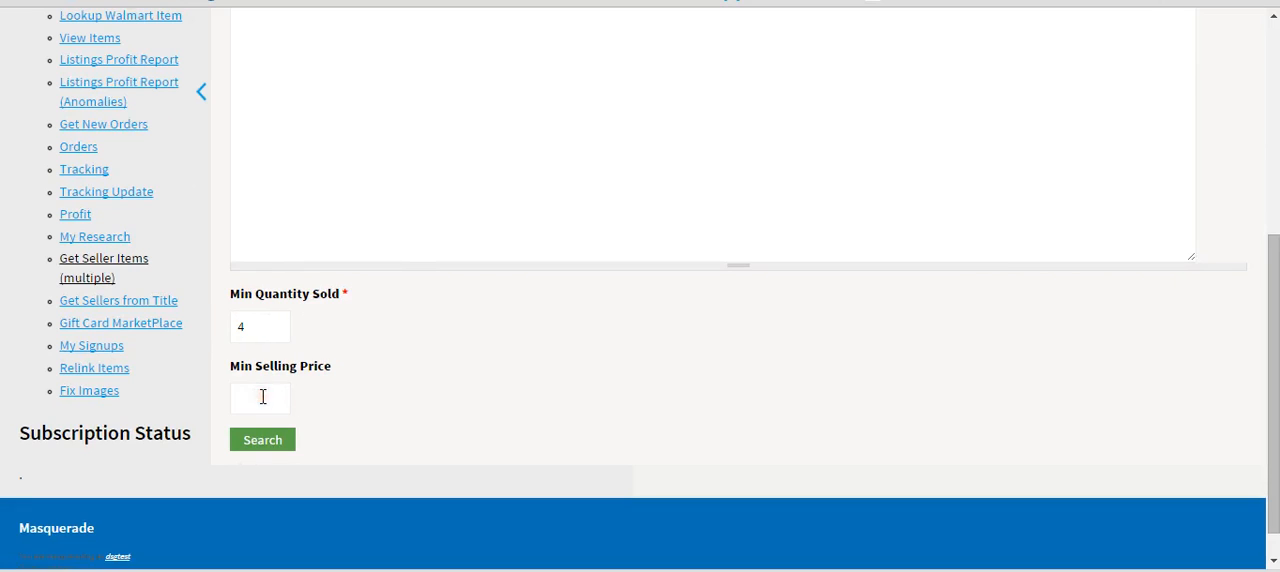
pyautogui.click(260, 398)
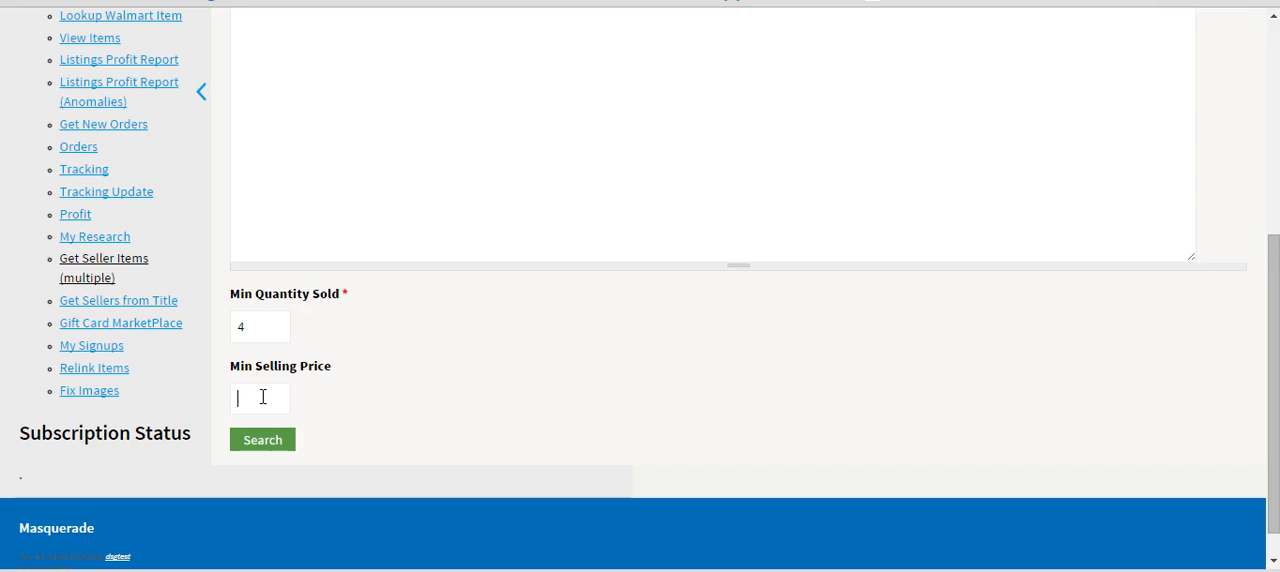
pyautogui.write('100')
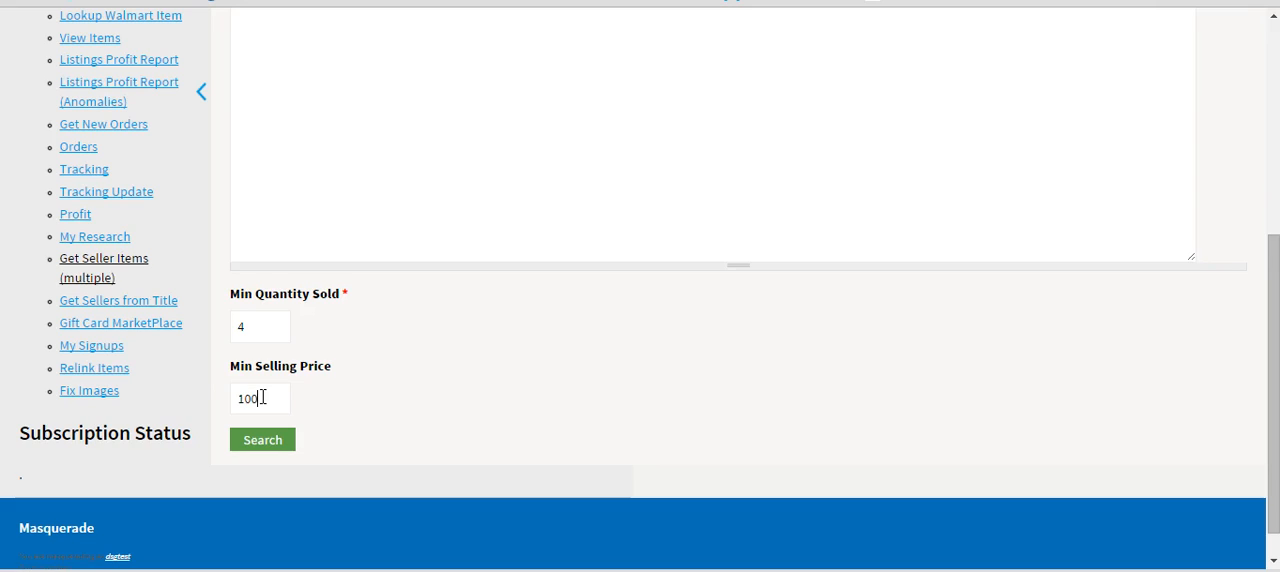
pyautogui.write('400')
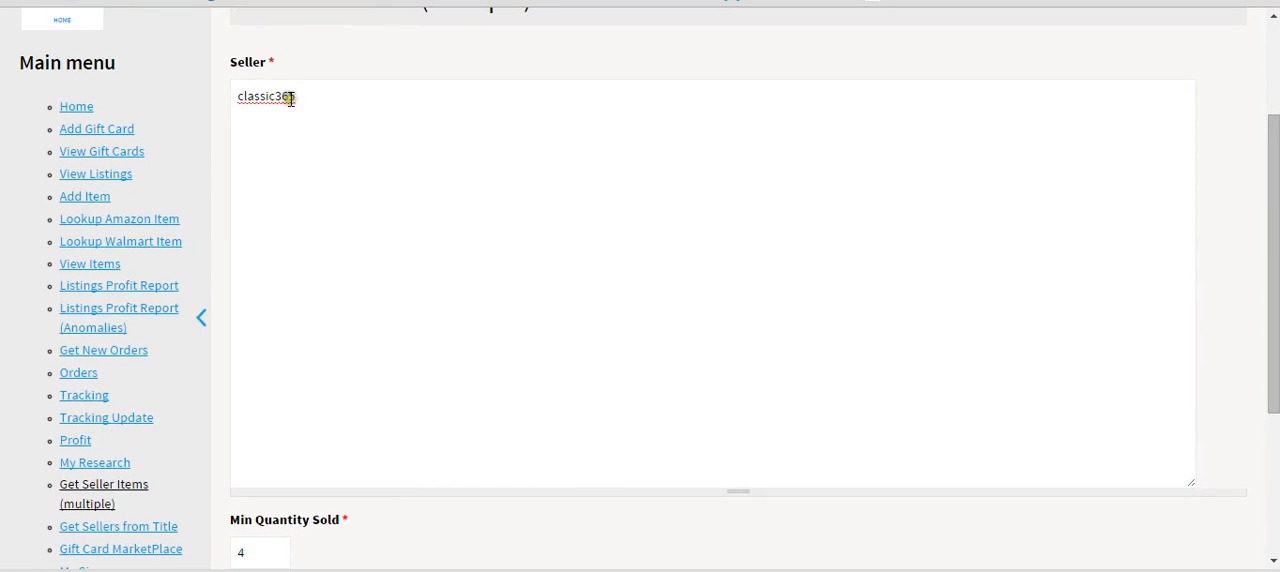
pyautogui.doubleClick(264, 96)
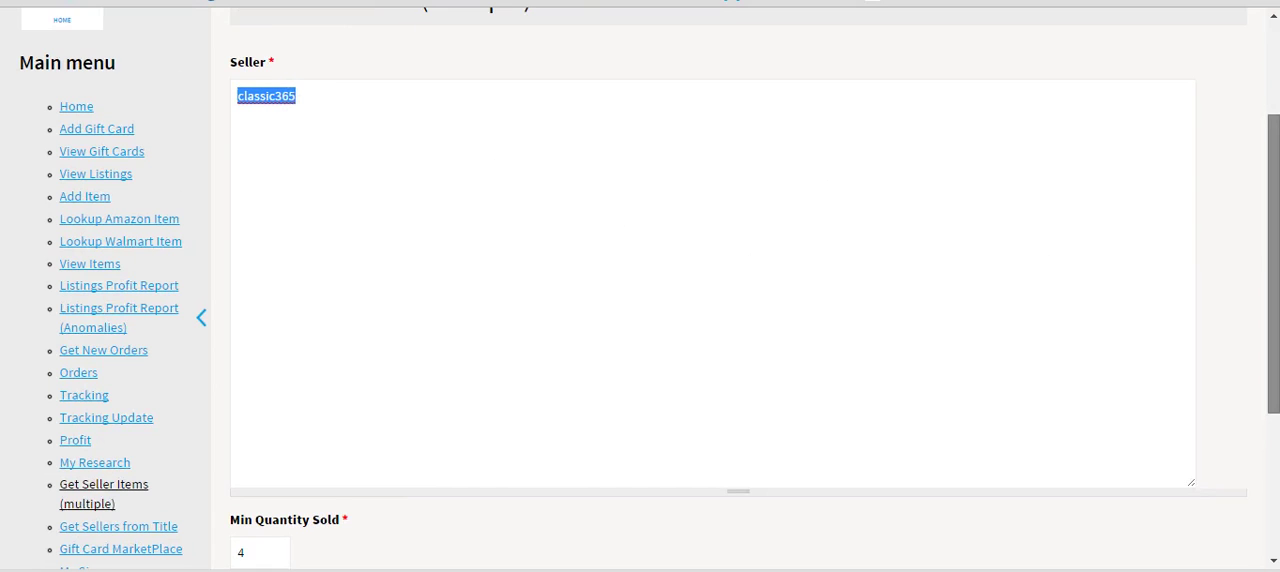
pyautogui.scroll(-3)
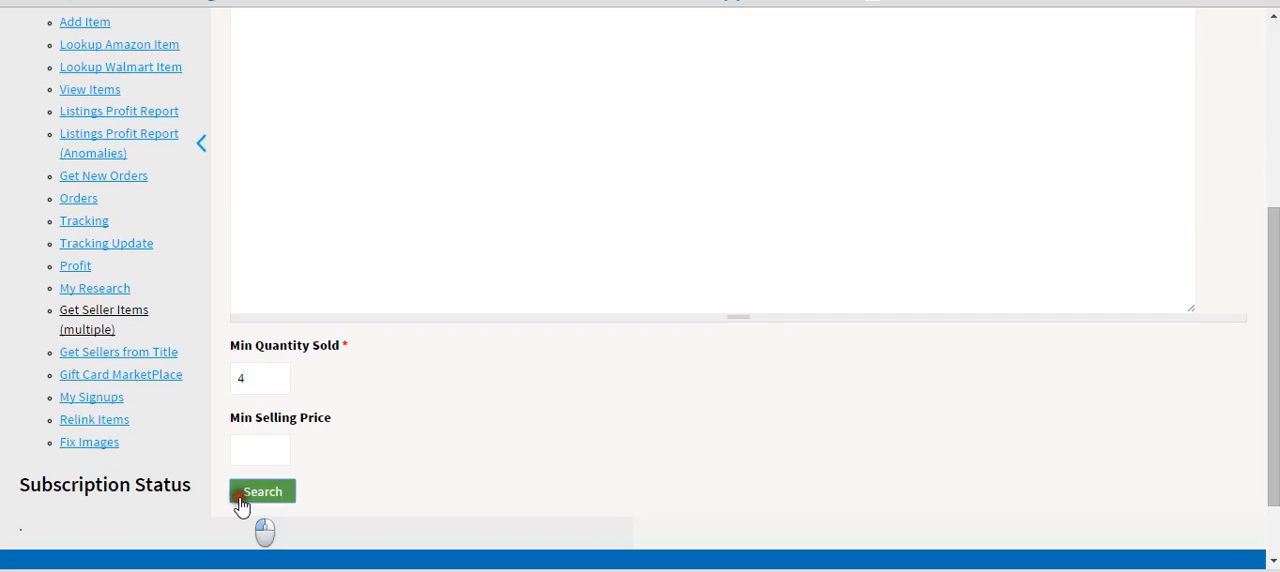
pyautogui.click(262, 492)
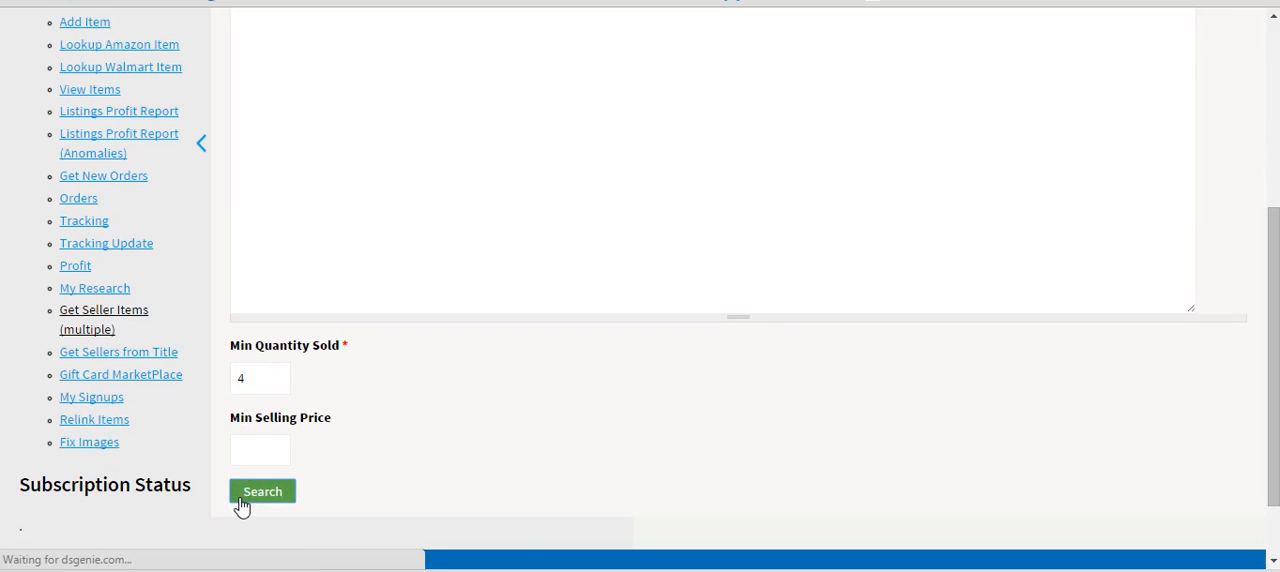
# Submit the classic365 search and return to a blank Get Seller Items (multiple) form
pyautogui.click(262, 492)
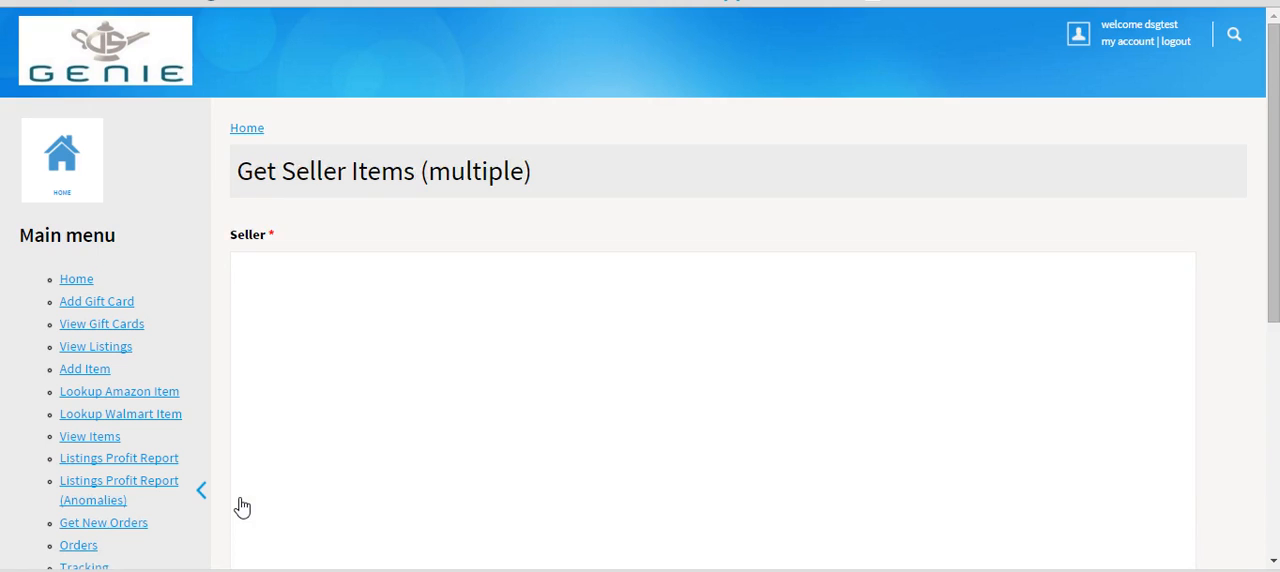
pyautogui.scroll(-3)
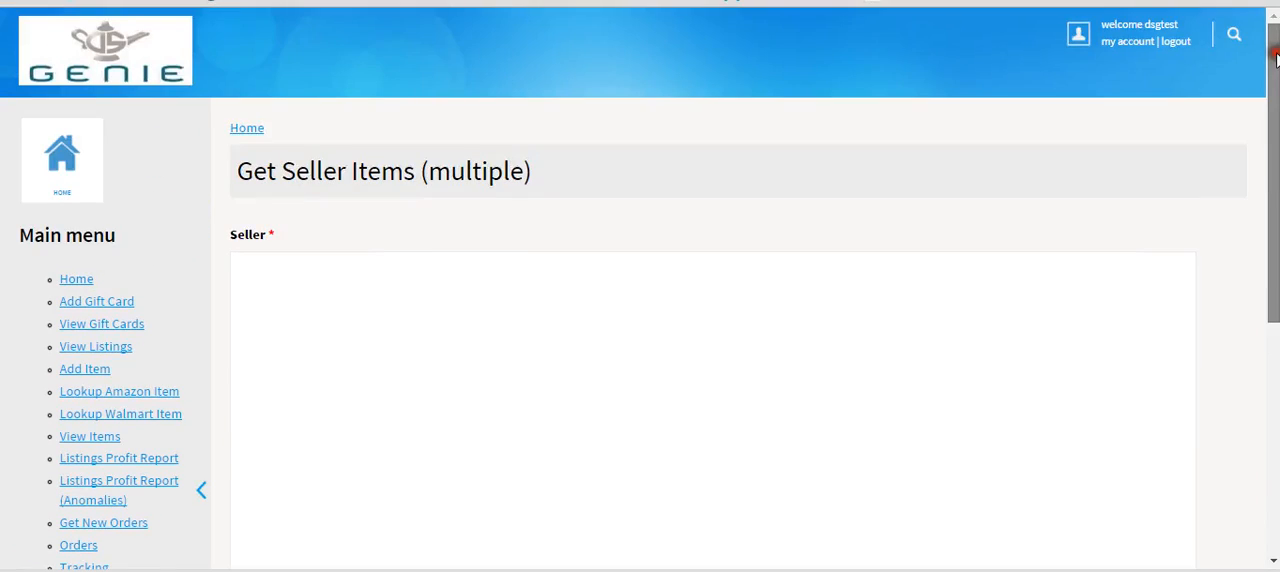
pyautogui.scroll(-3)
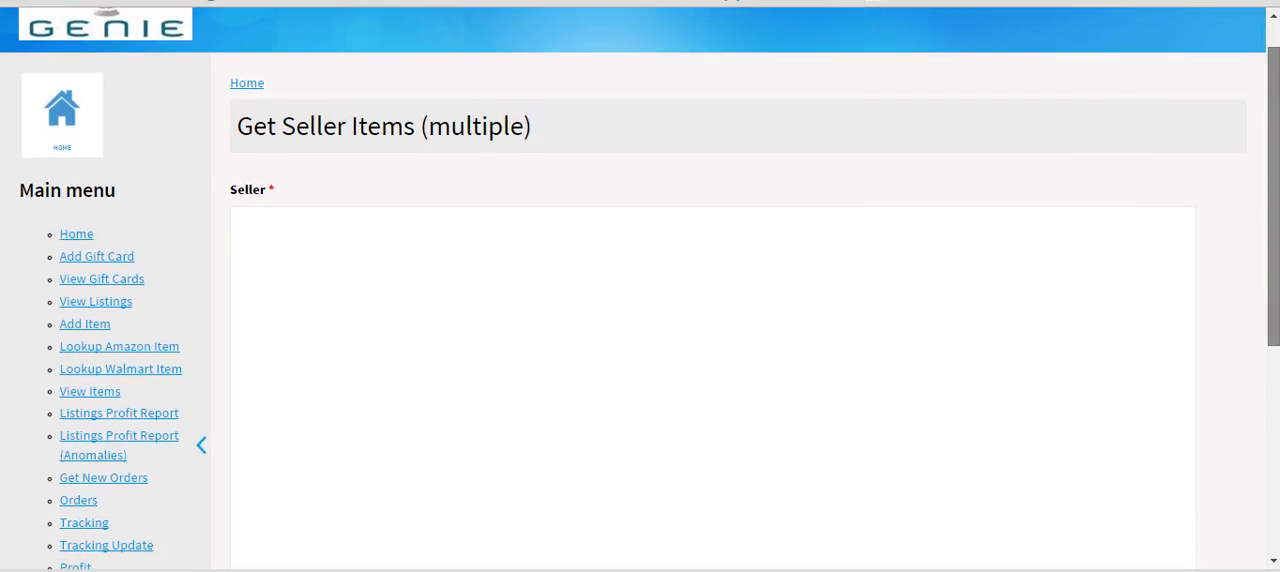
pyautogui.scroll(-3)
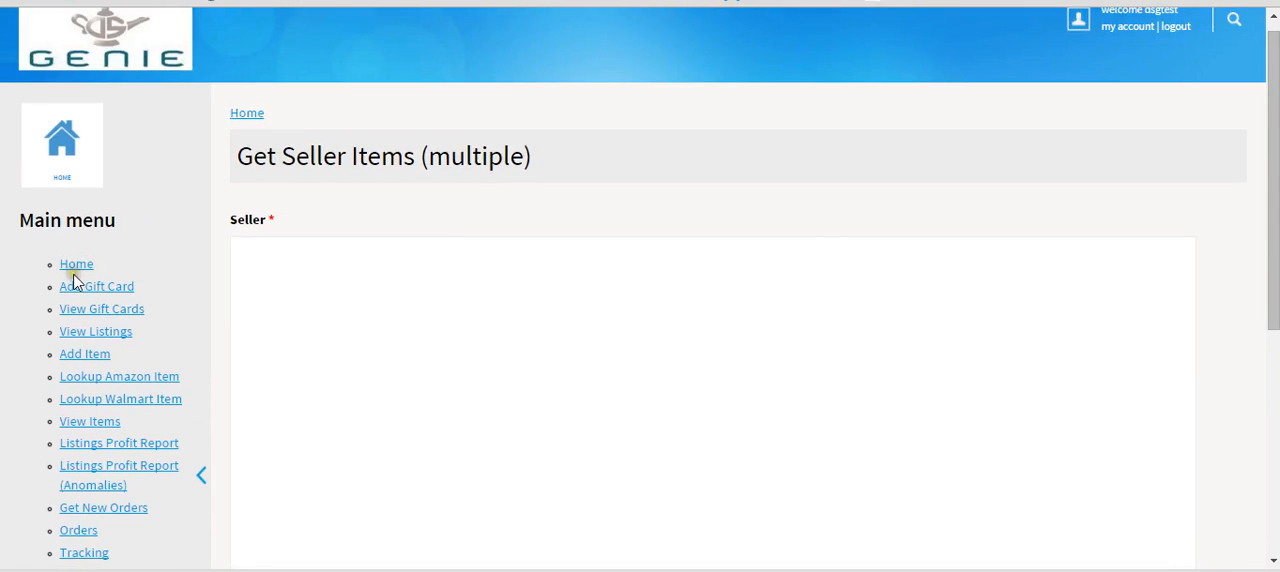
# Return to the dashboard and reach the My Research section listing classic365 with 11 items
pyautogui.click(76, 264)
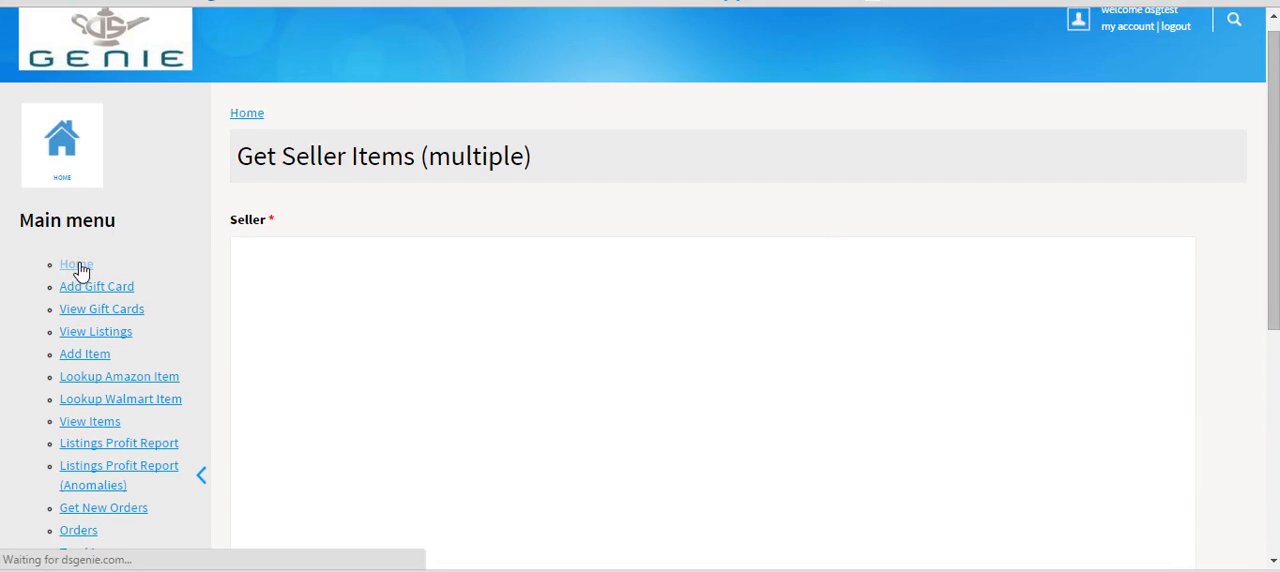
pyautogui.click(76, 264)
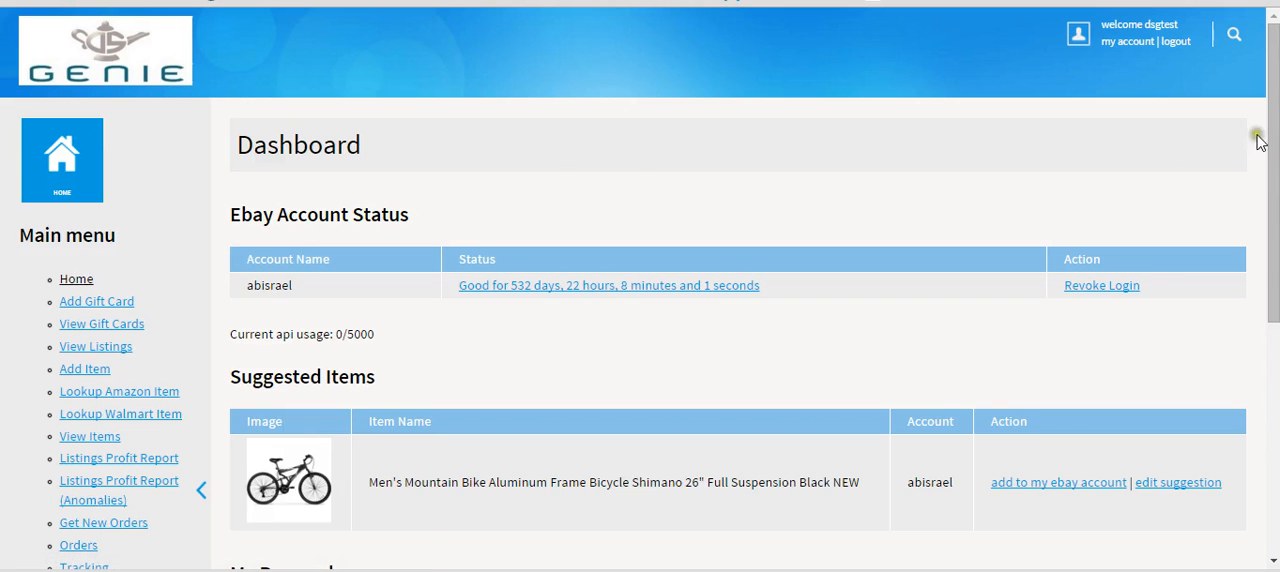
pyautogui.scroll(-3)
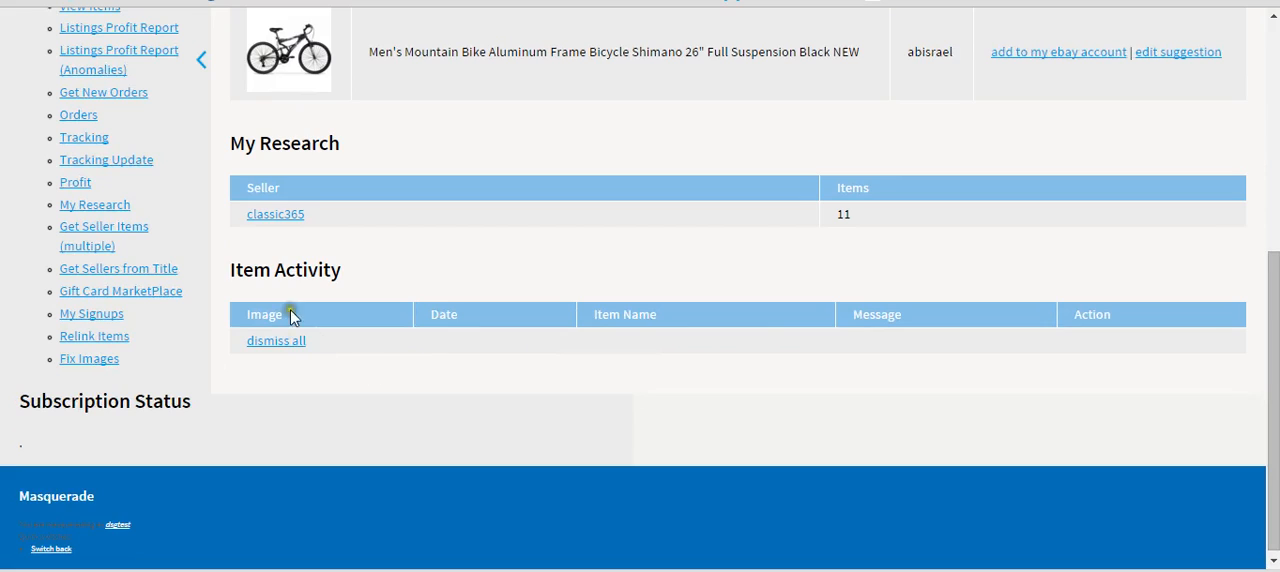
pyautogui.doubleClick(248, 144)
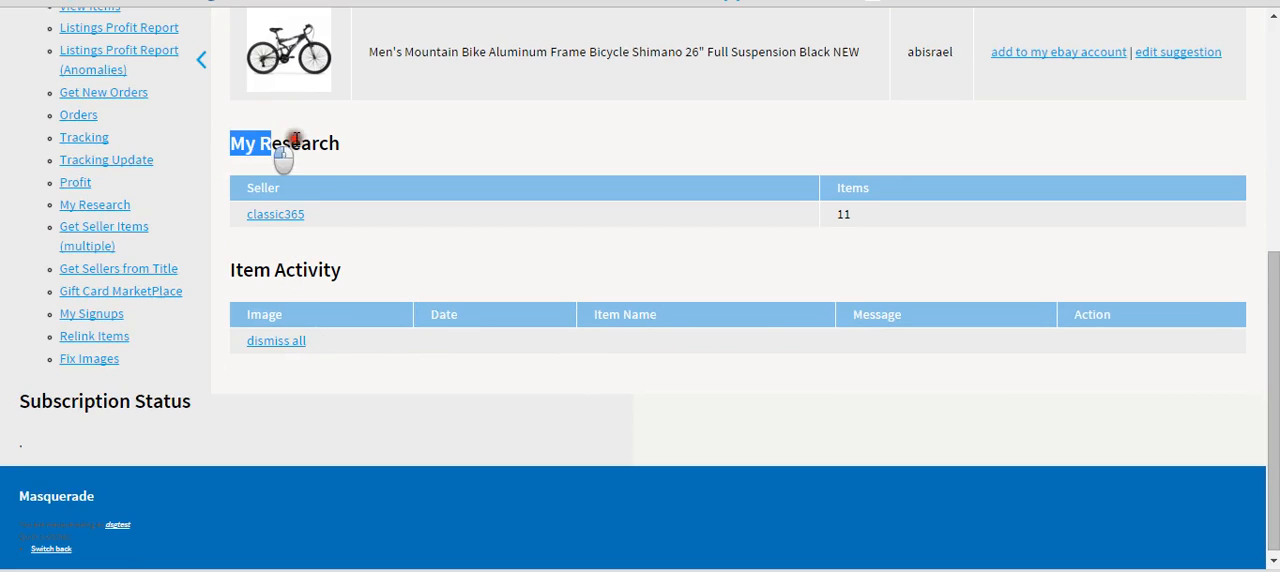
pyautogui.moveTo(294, 220)
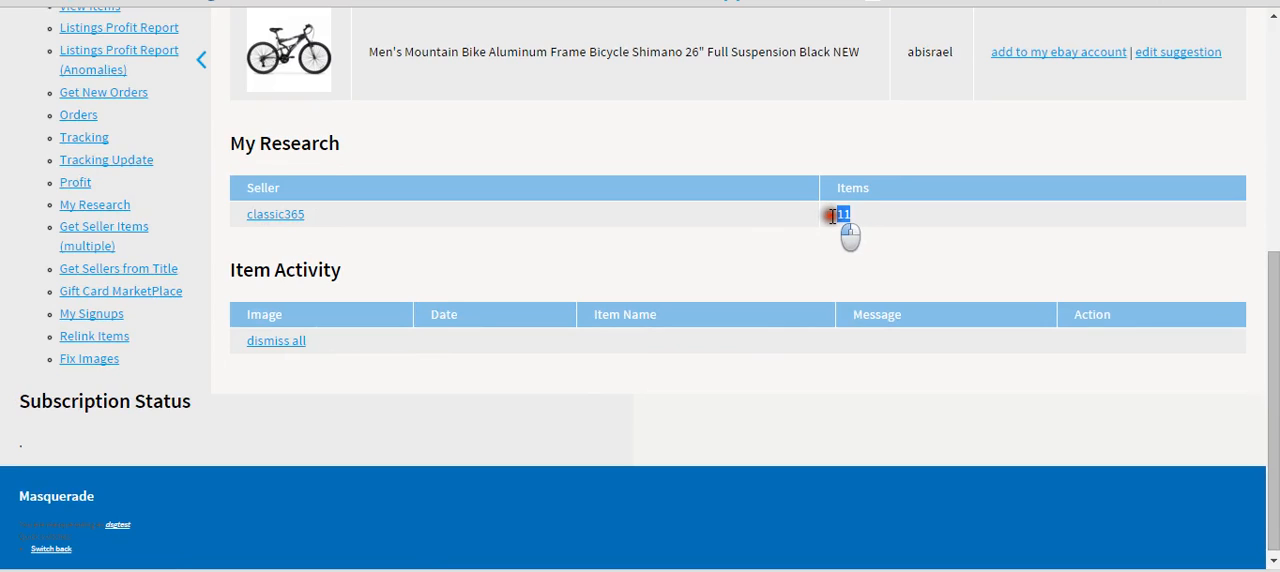
pyautogui.moveTo(104, 210)
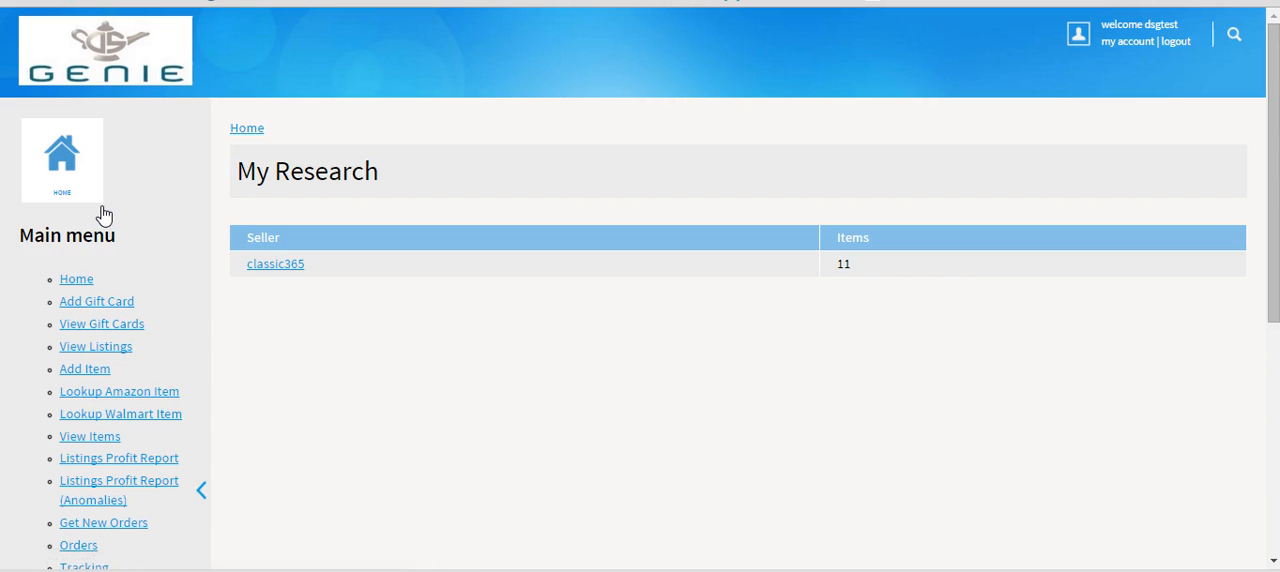
pyautogui.moveTo(802, 276)
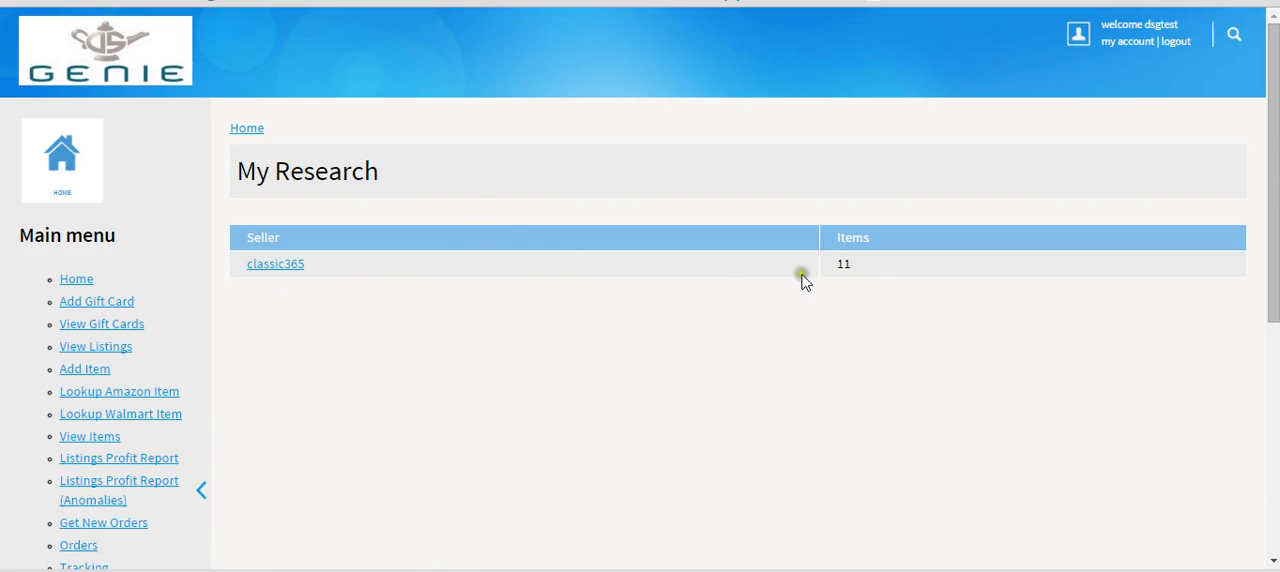
pyautogui.scroll(-3)
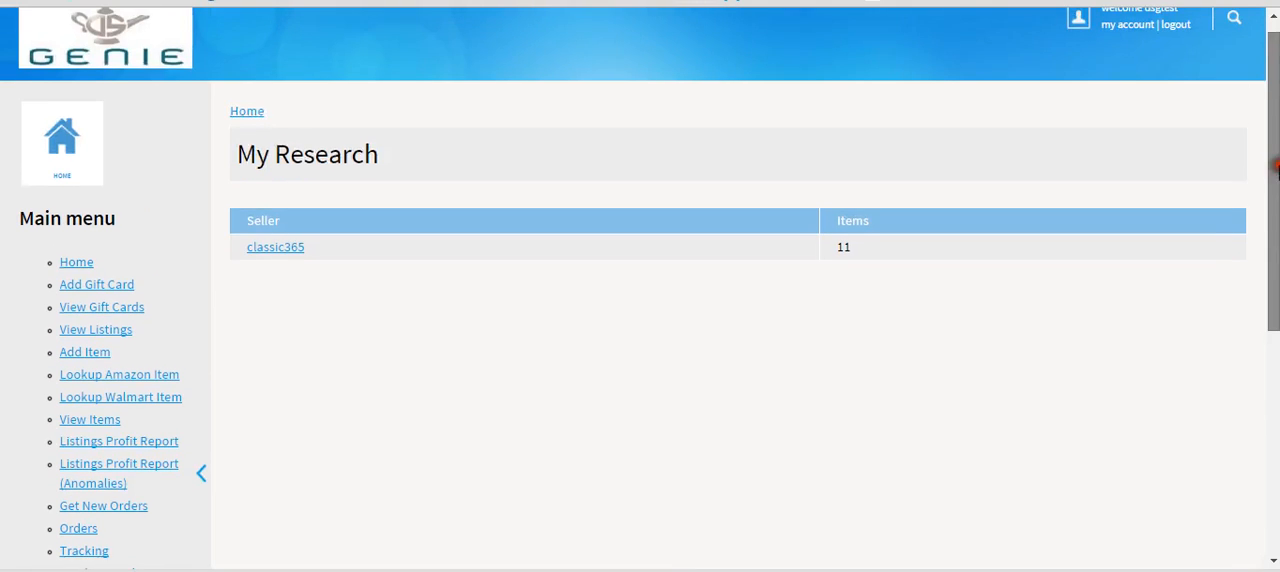
# Open classic365's Research by Seller list and choose to edit the Gas Stove Propane Burner Fryer Stand
pyautogui.click(276, 252)
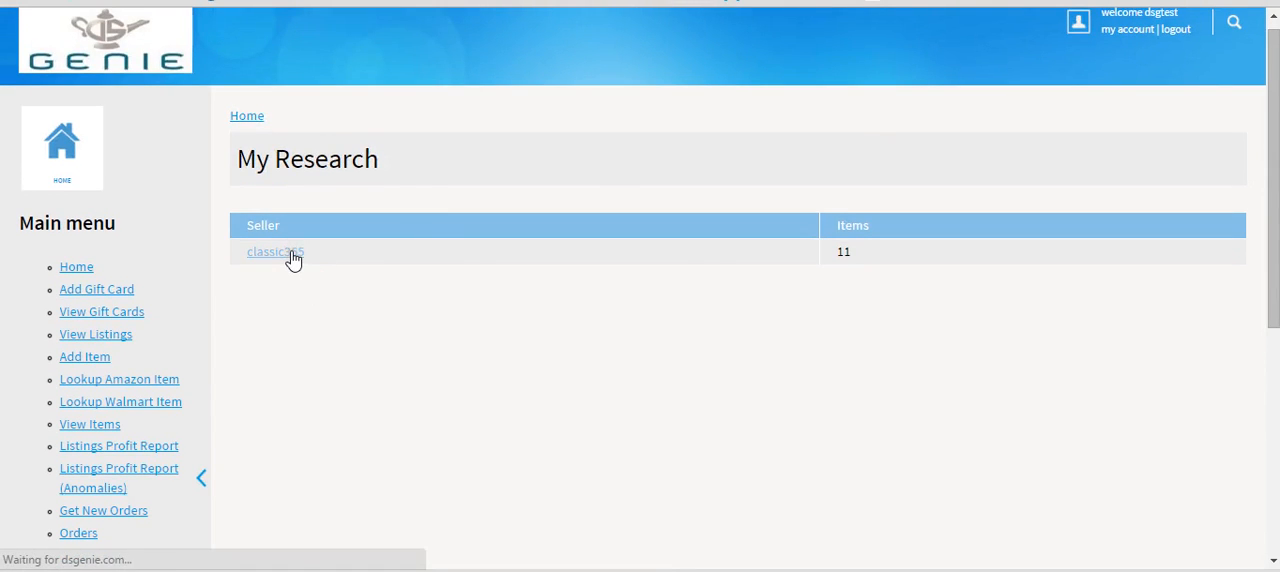
pyautogui.click(274, 252)
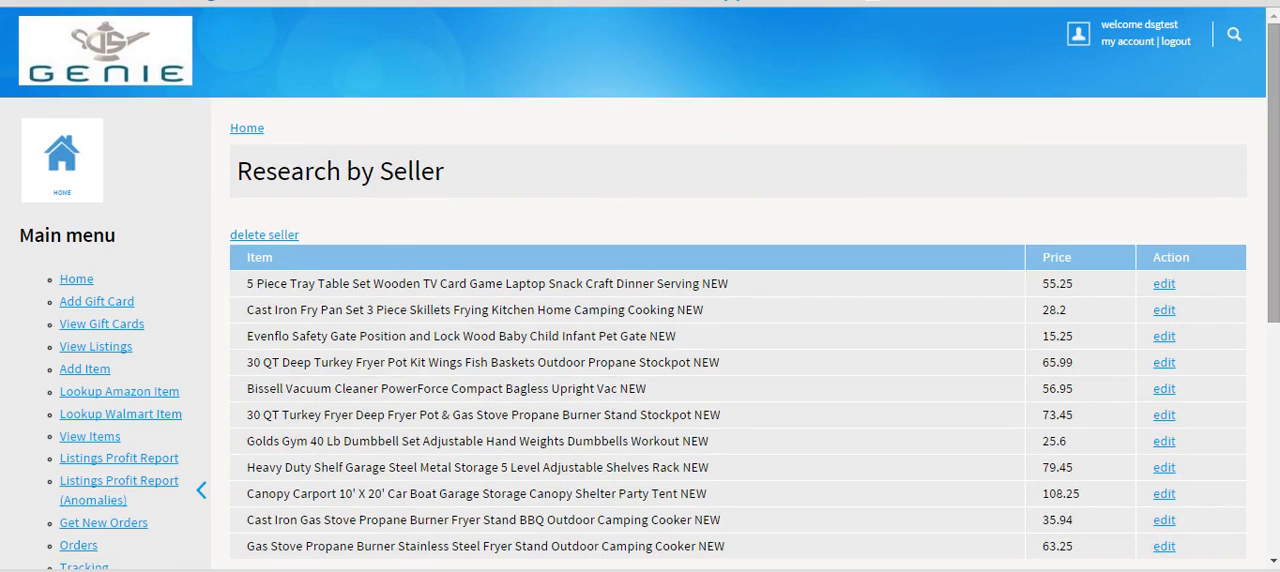
pyautogui.scroll(-3)
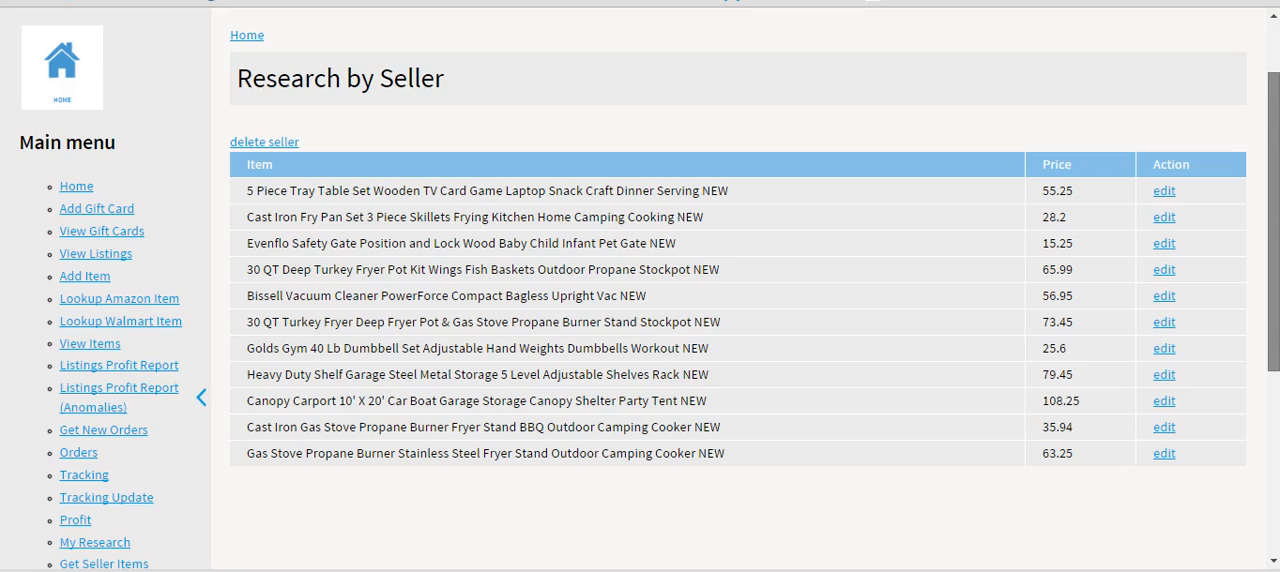
pyautogui.moveTo(1234, 212)
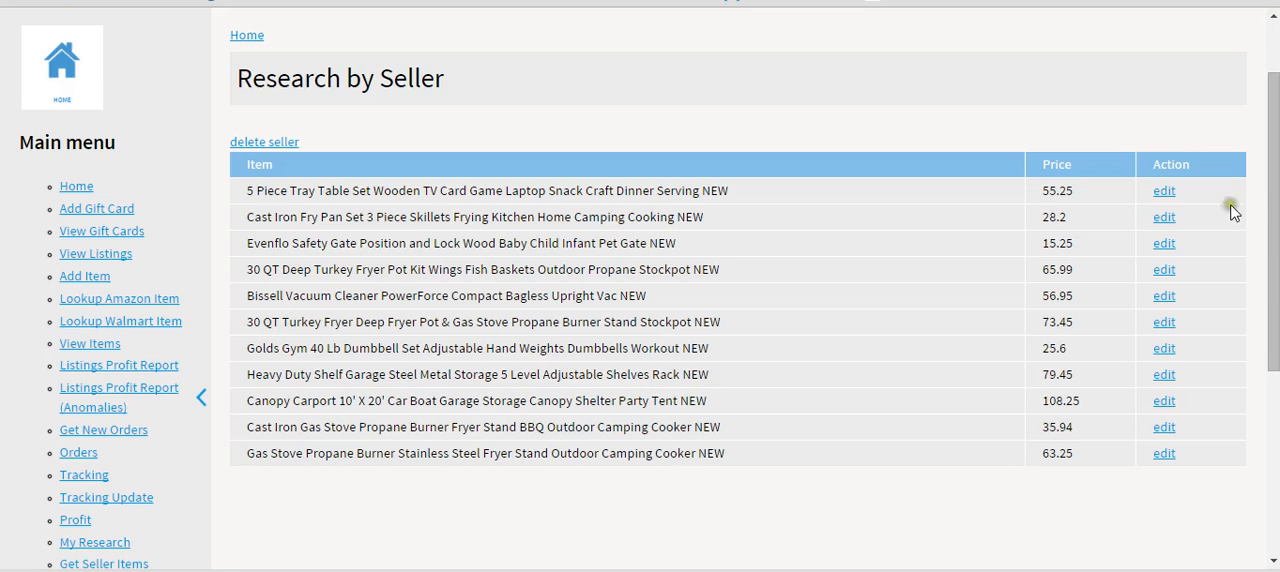
pyautogui.moveTo(312, 472)
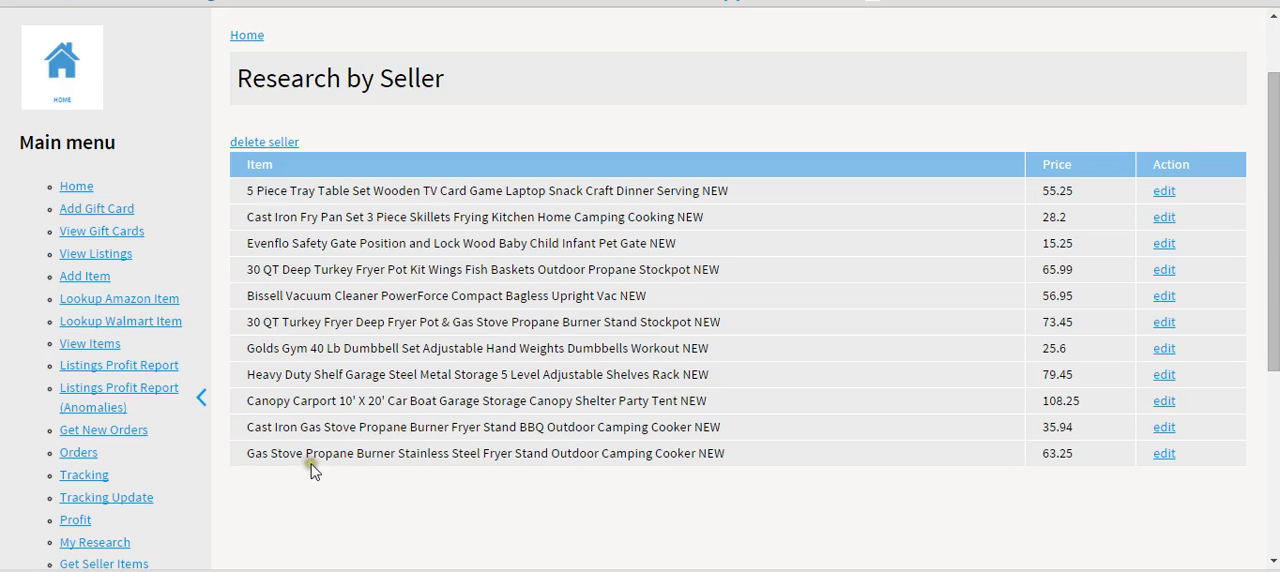
pyautogui.moveTo(860, 476)
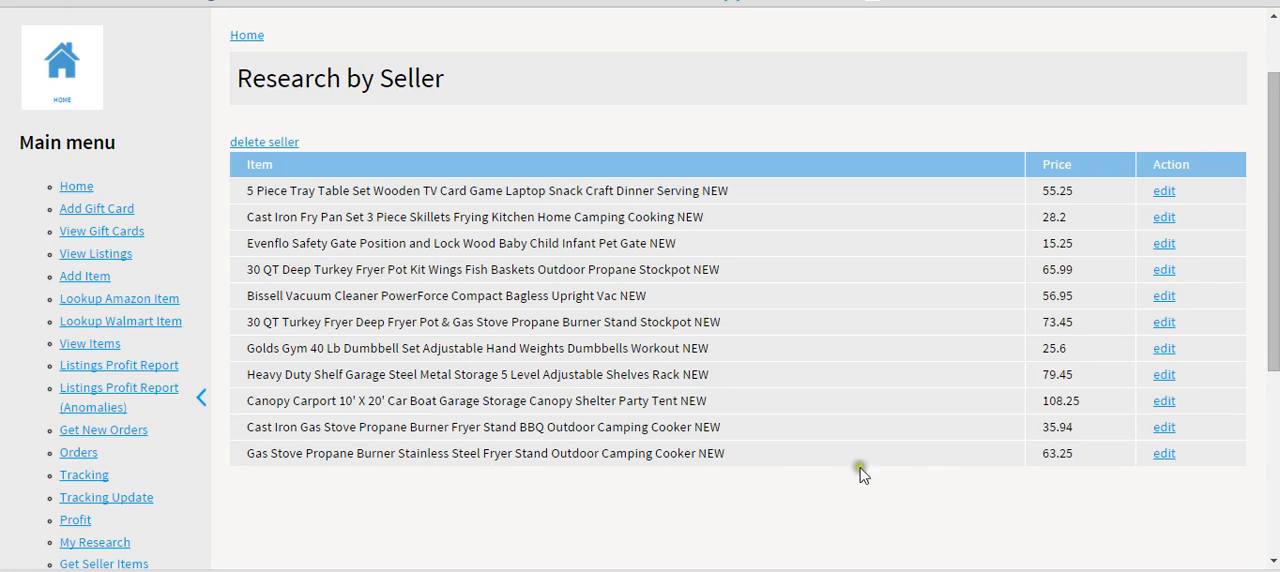
pyautogui.moveTo(1106, 484)
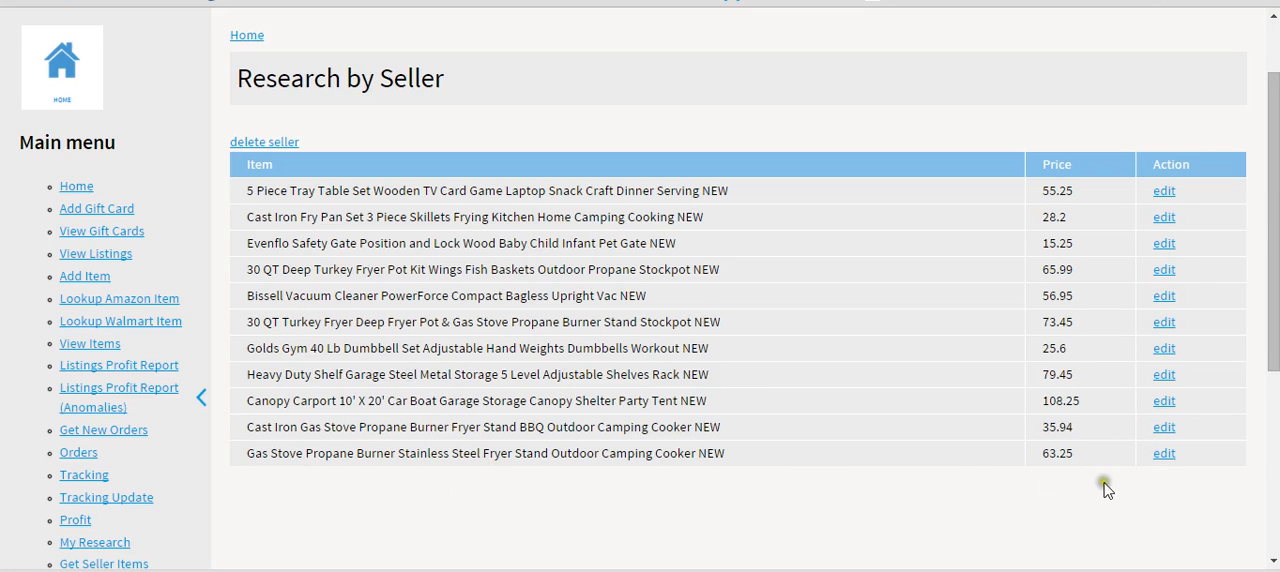
pyautogui.click(1162, 452)
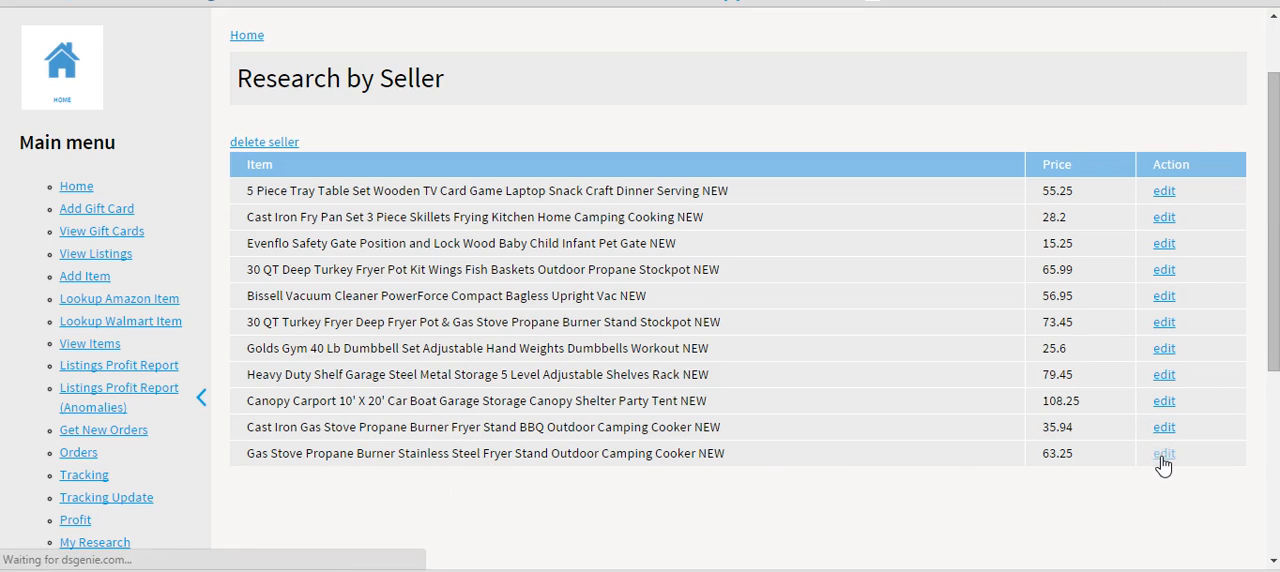
# Load the fryer stand's Edit Item Template page down to its Ebay URL field and product image
pyautogui.click(1164, 454)
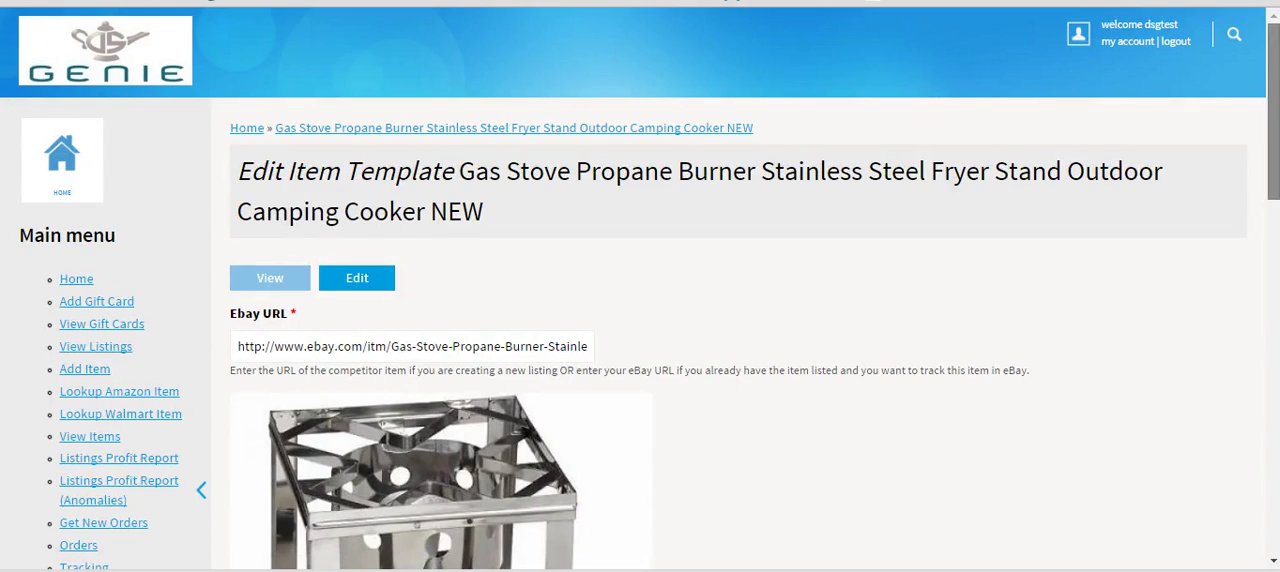
pyautogui.scroll(-3)
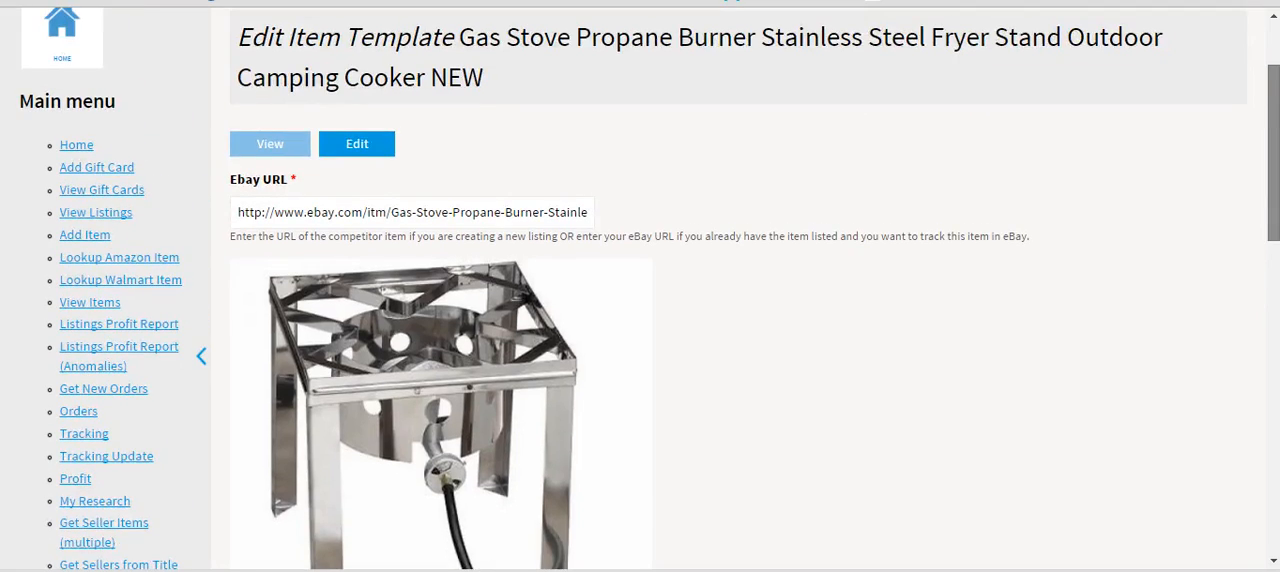
pyautogui.scroll(-3)
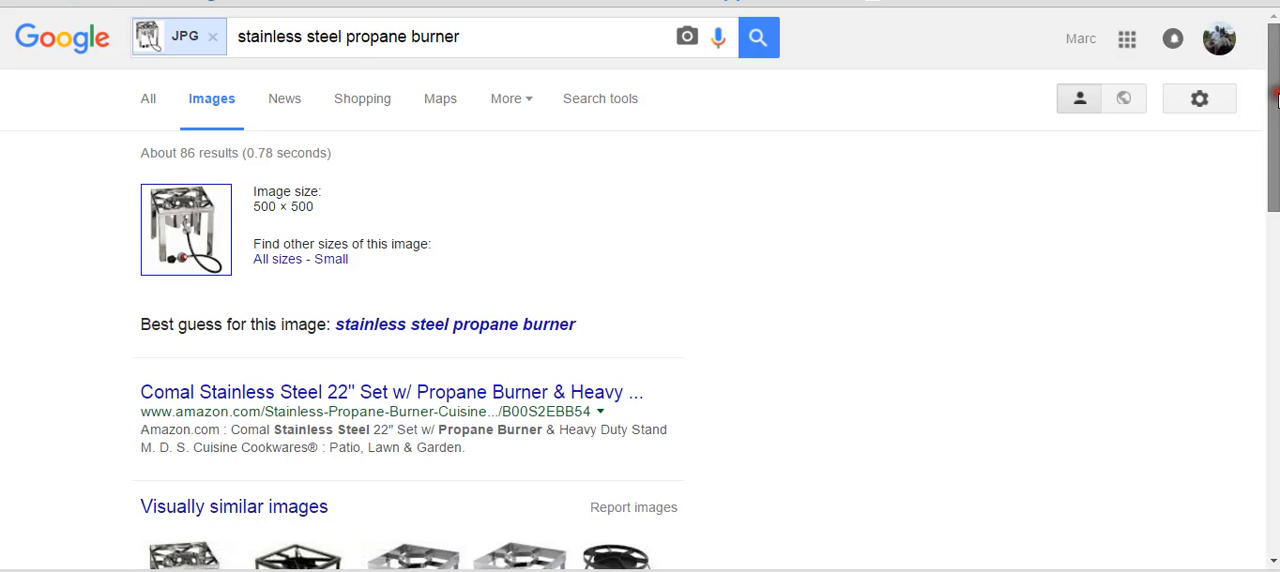
# Review the reverse image results, then go to the template's competitor eBay listing from the Ebay URL field
pyautogui.scroll(-3)
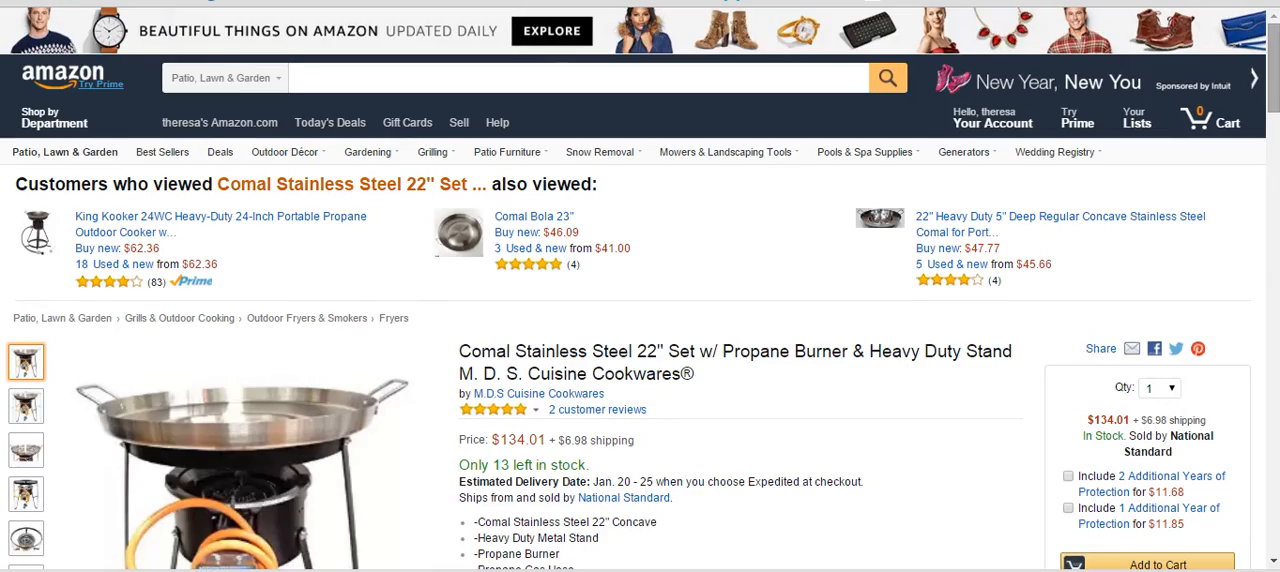
pyautogui.scroll(-3)
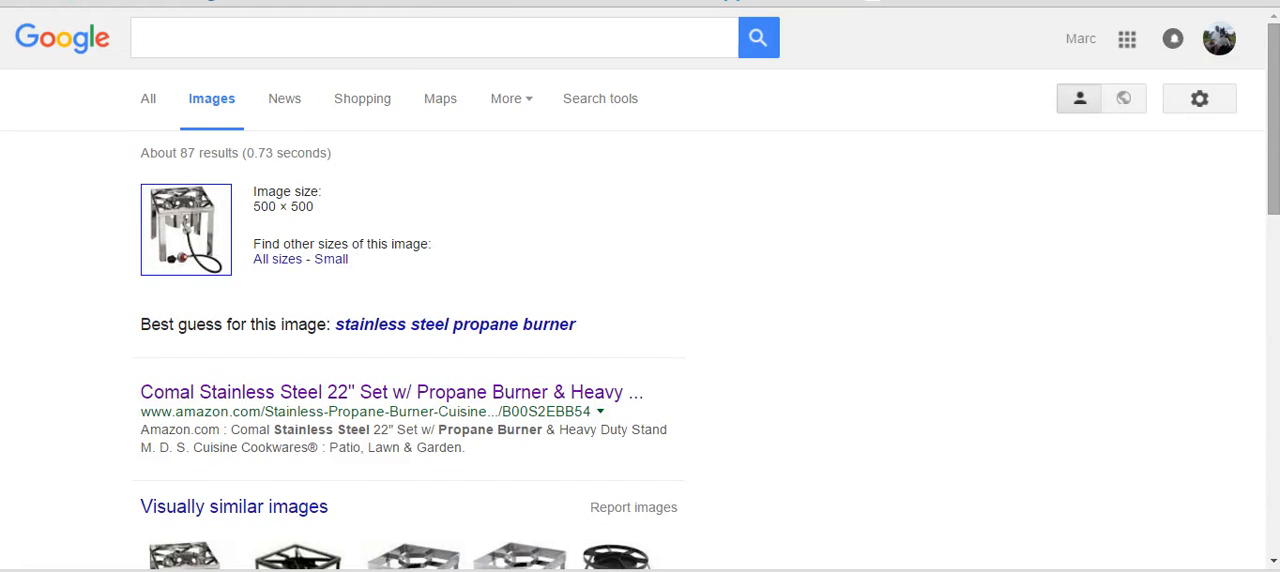
pyautogui.scroll(-3)
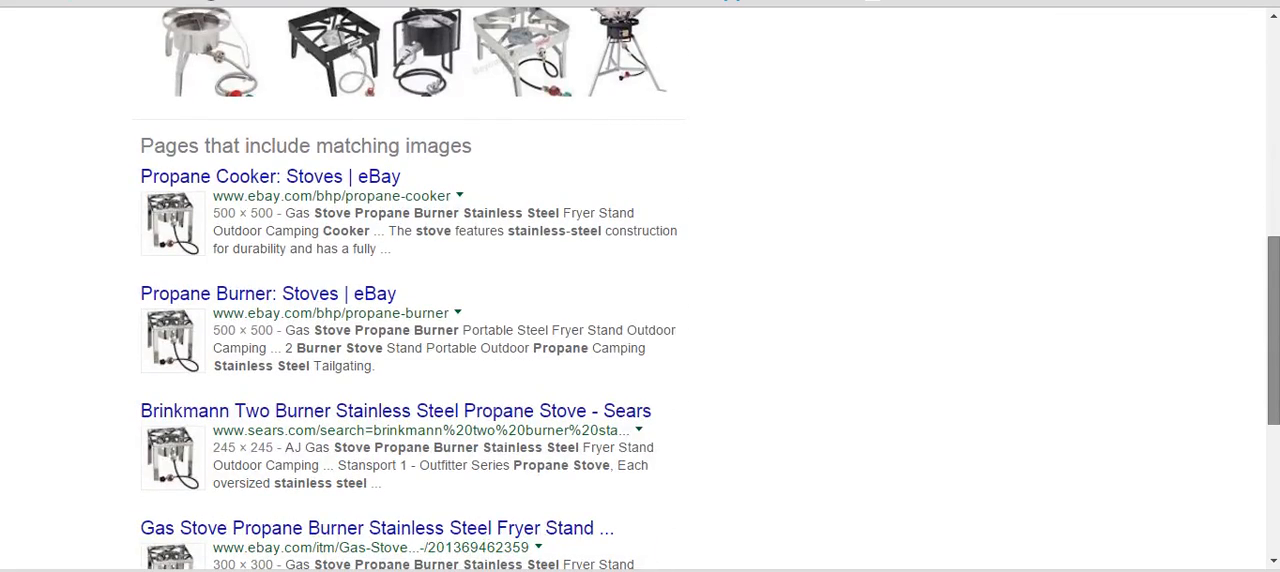
pyautogui.scroll(-3)
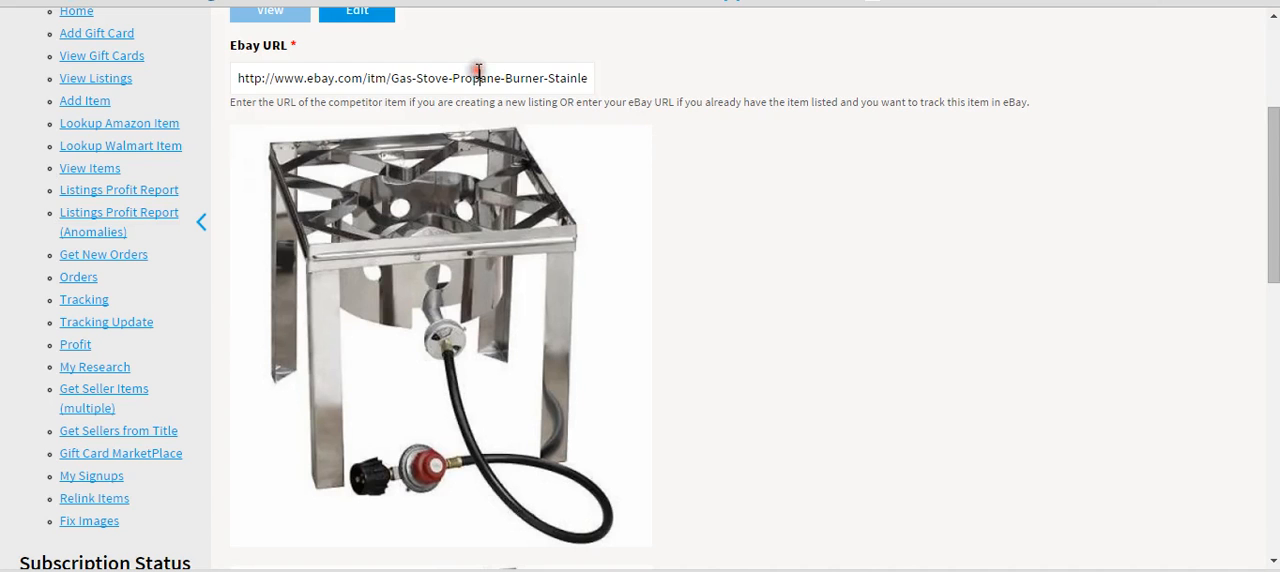
pyautogui.rightClick(456, 76)
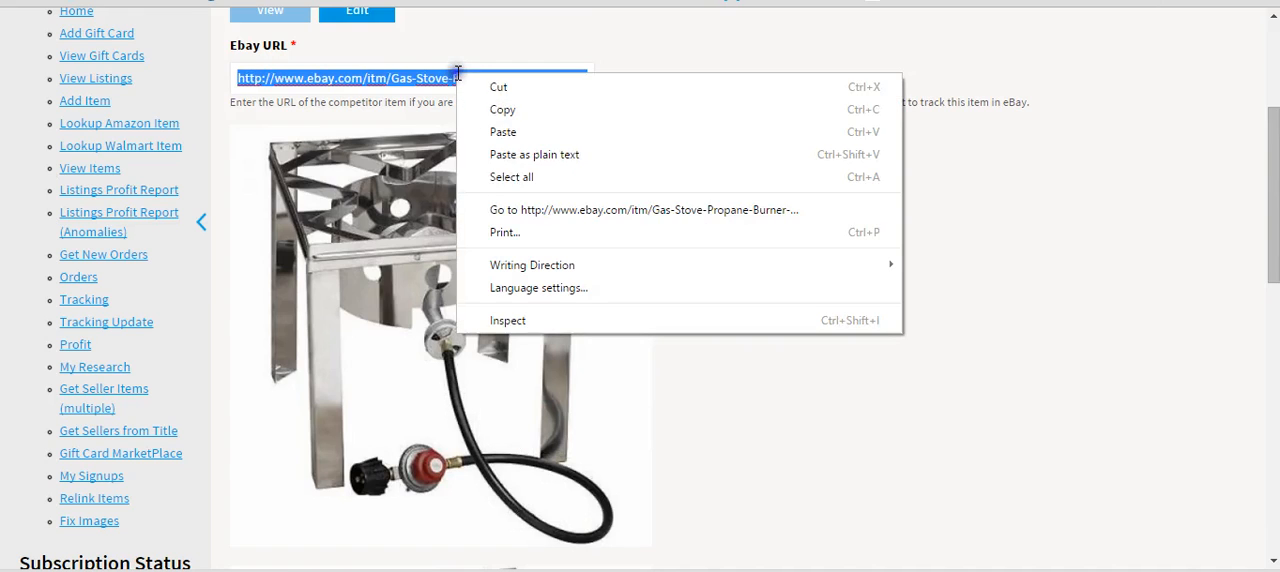
pyautogui.click(644, 208)
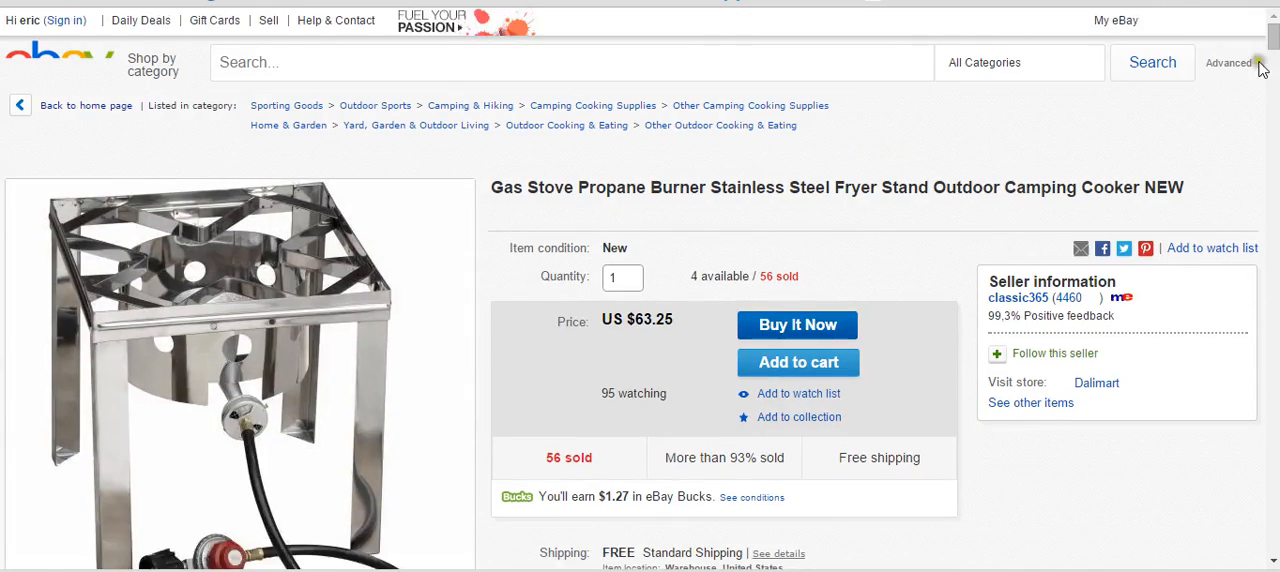
# Select the eBay listing's first description paragraph to search it on Google
pyautogui.scroll(-3)
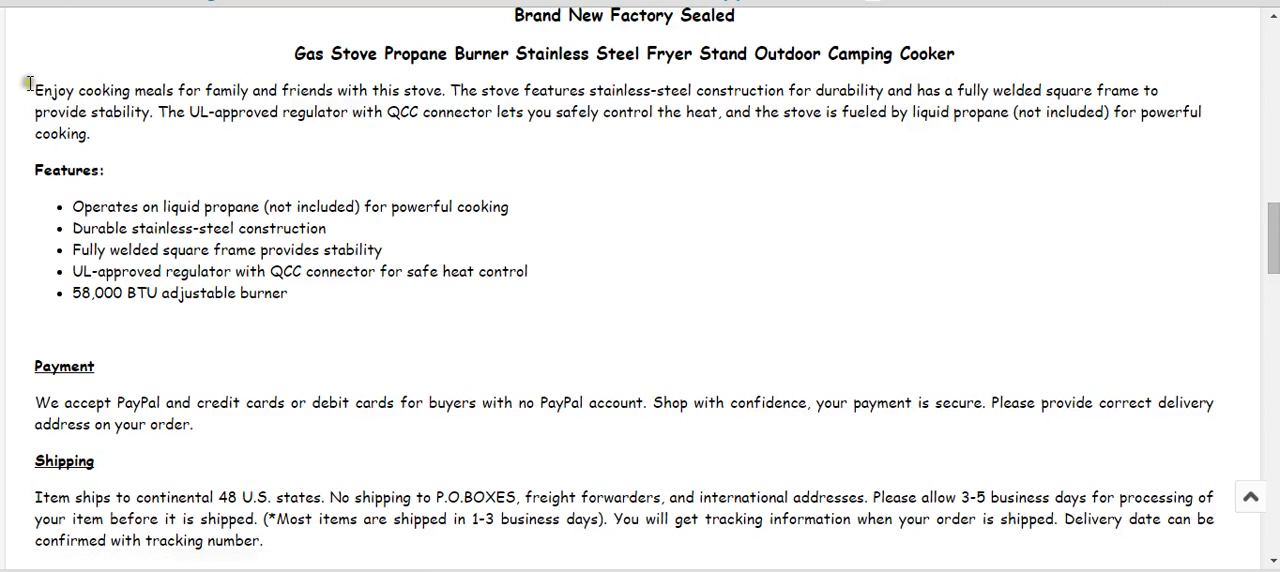
pyautogui.moveTo(34, 90); pyautogui.dragTo(92, 132)
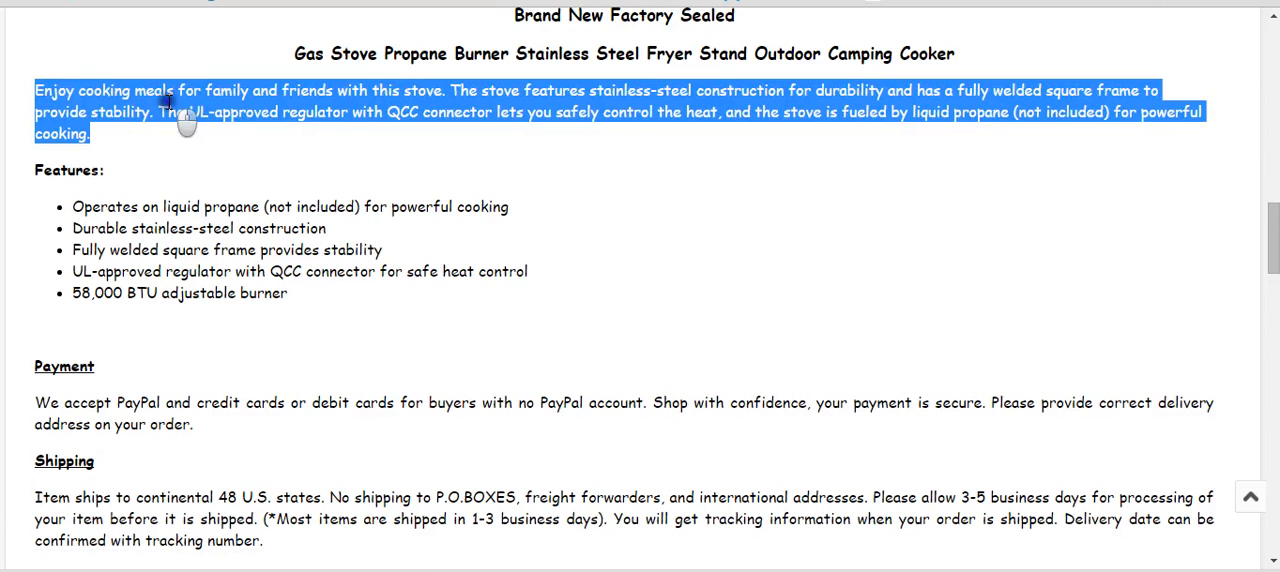
pyautogui.click(760, 36)
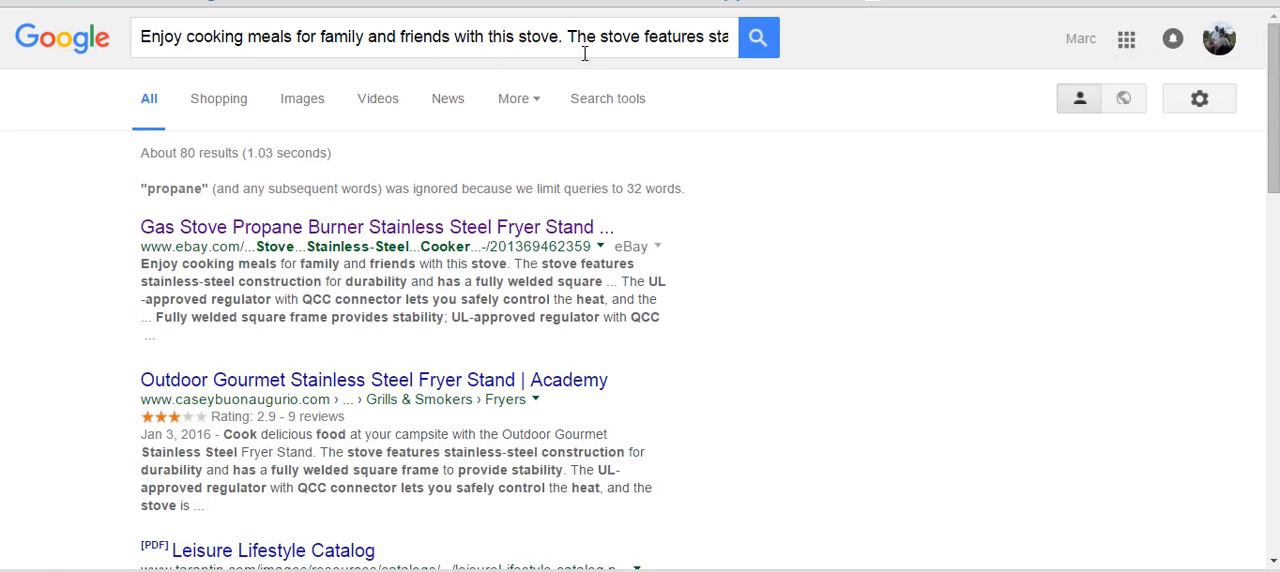
# Open the Academy 'Outdoor Gourmet Stainless Steel Fryer Stand' result from the Google matches
pyautogui.scroll(-3)
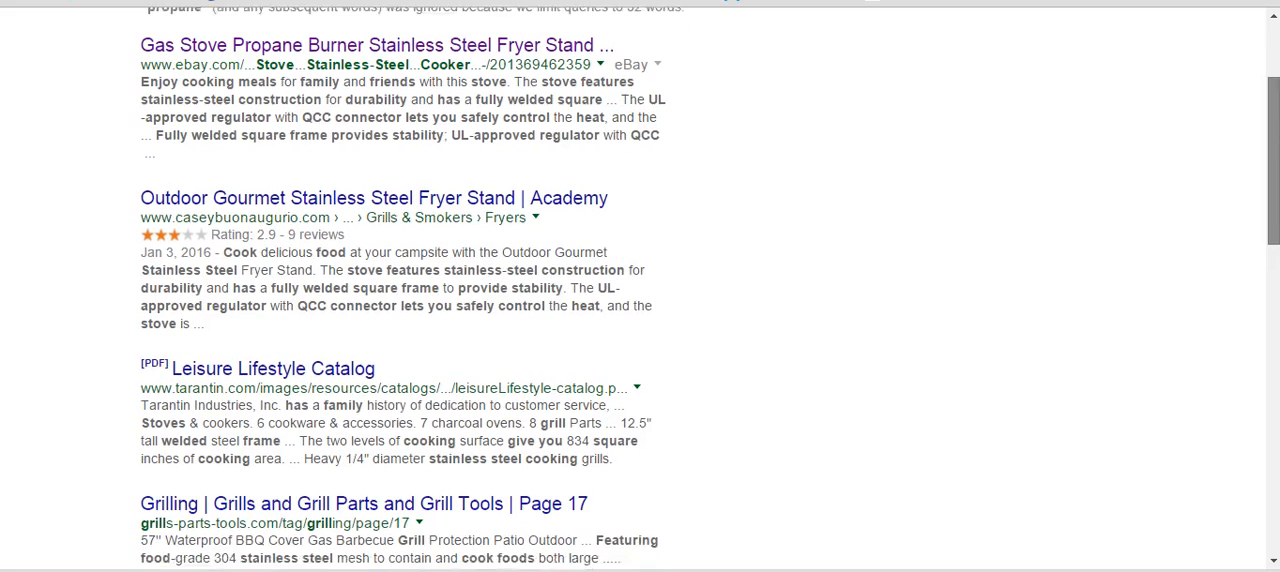
pyautogui.scroll(-3)
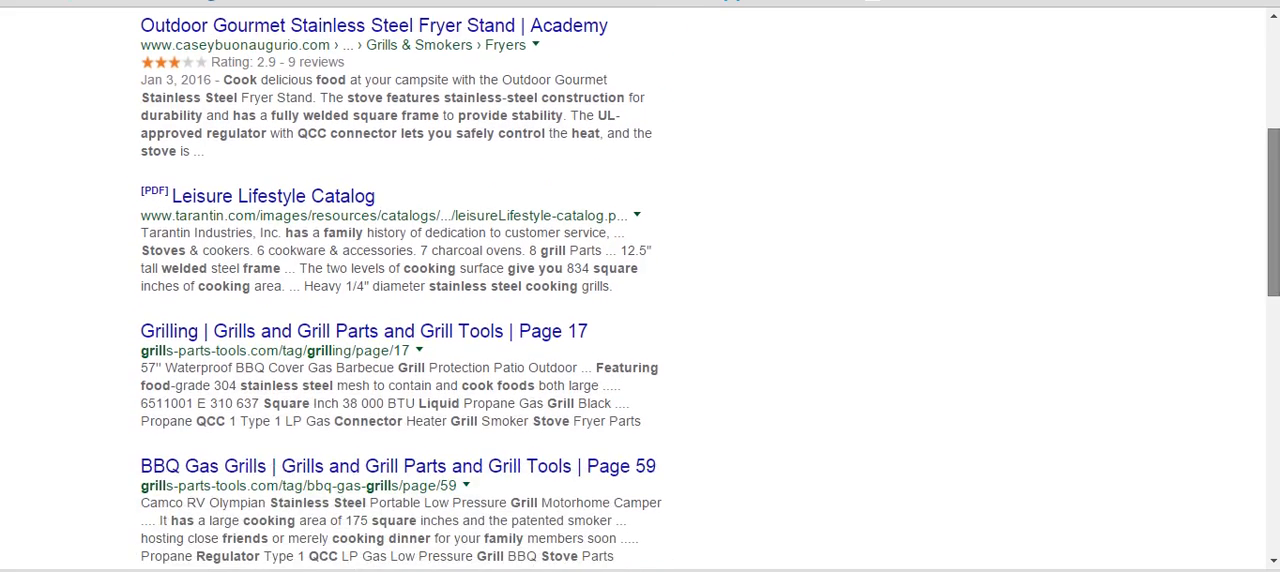
pyautogui.scroll(-3)
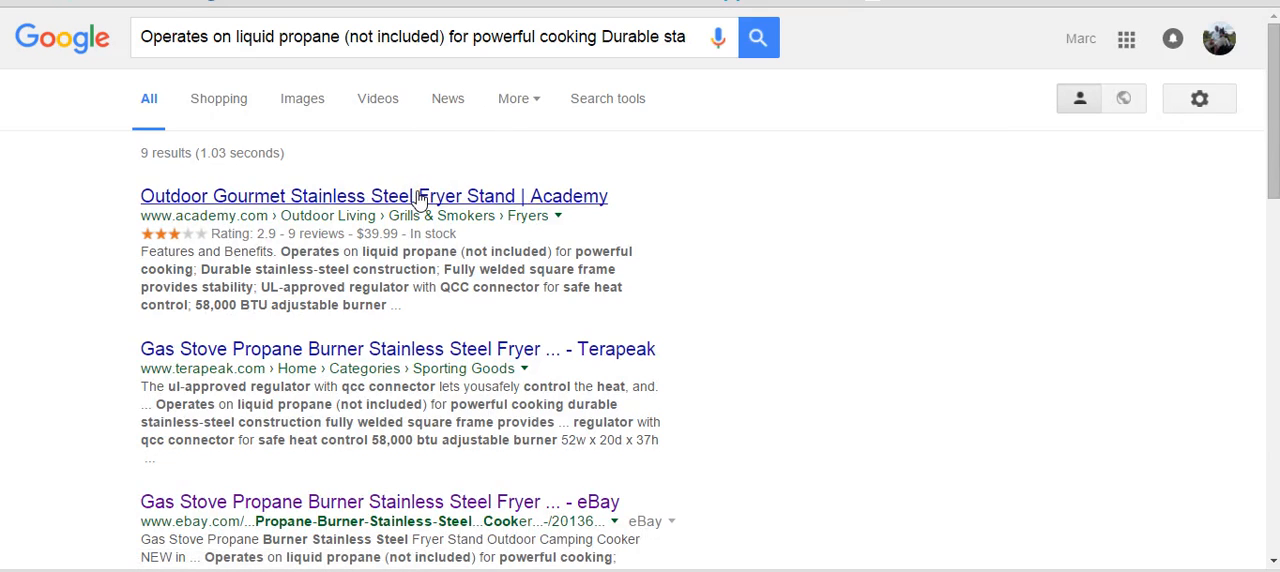
pyautogui.click(372, 196)
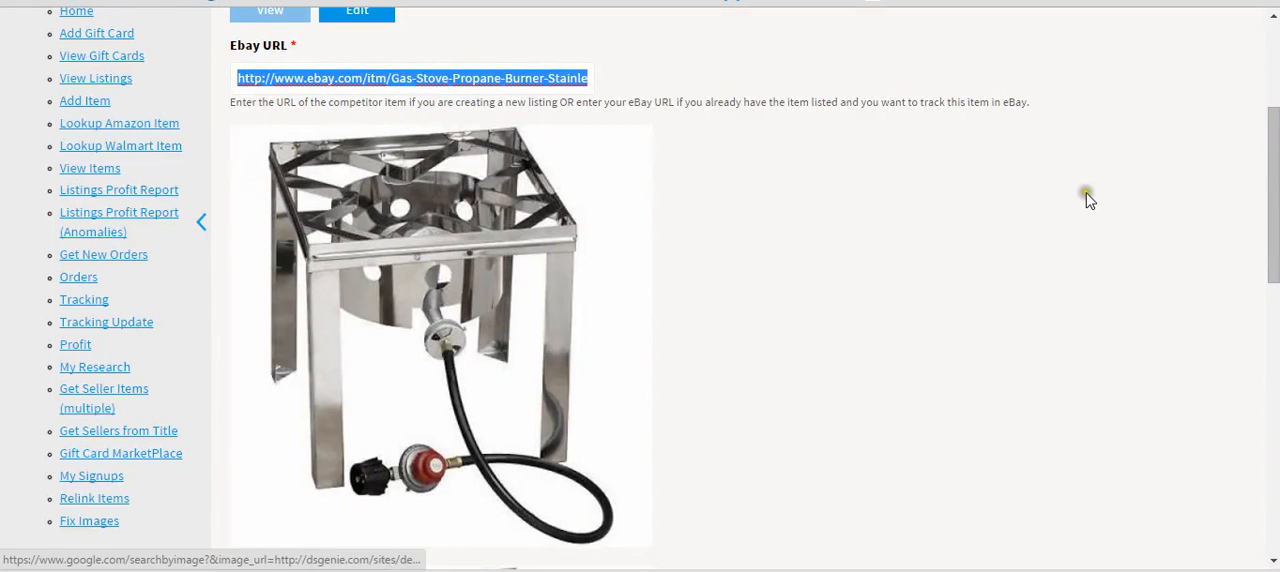
# Set the Academy outdoor-gourmet-stainless-steel-fryer-stand page as the External URL and save the template
pyautogui.scroll(-3)
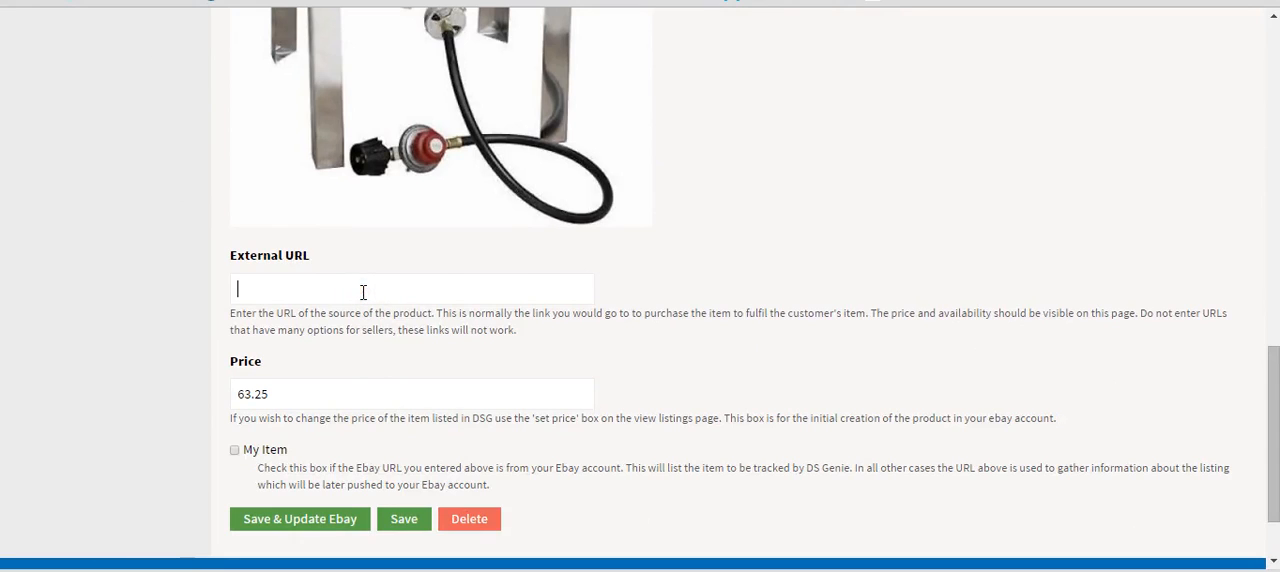
pyautogui.write('y.com/shop/pdp/outdoor-gourmet-stainless-steel-fryer-stand')
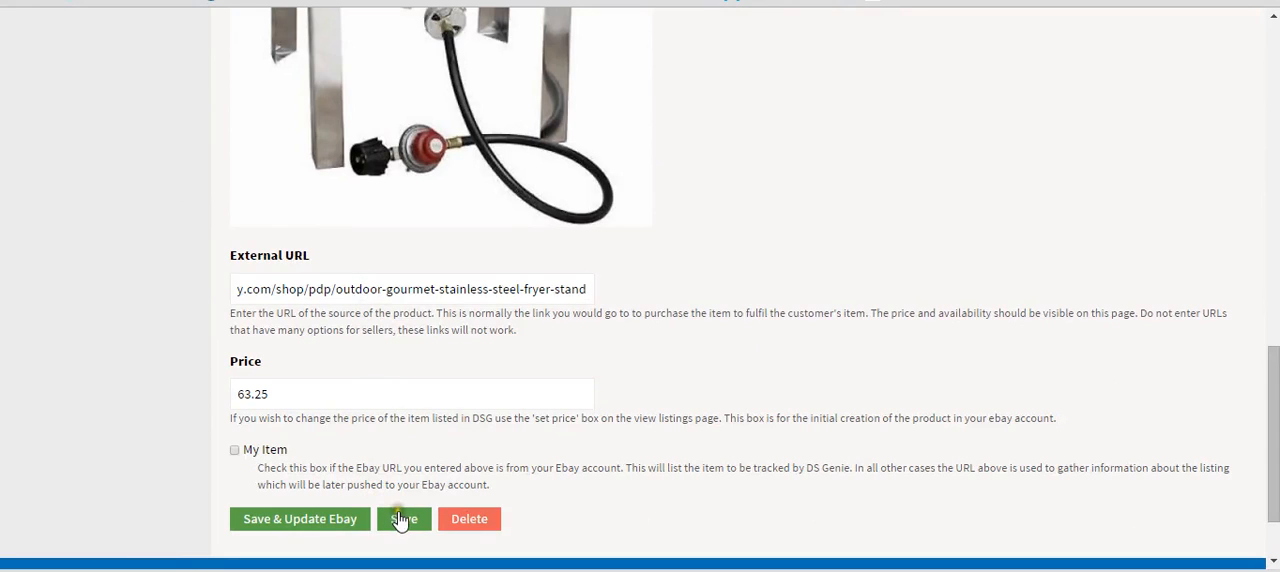
pyautogui.click(404, 520)
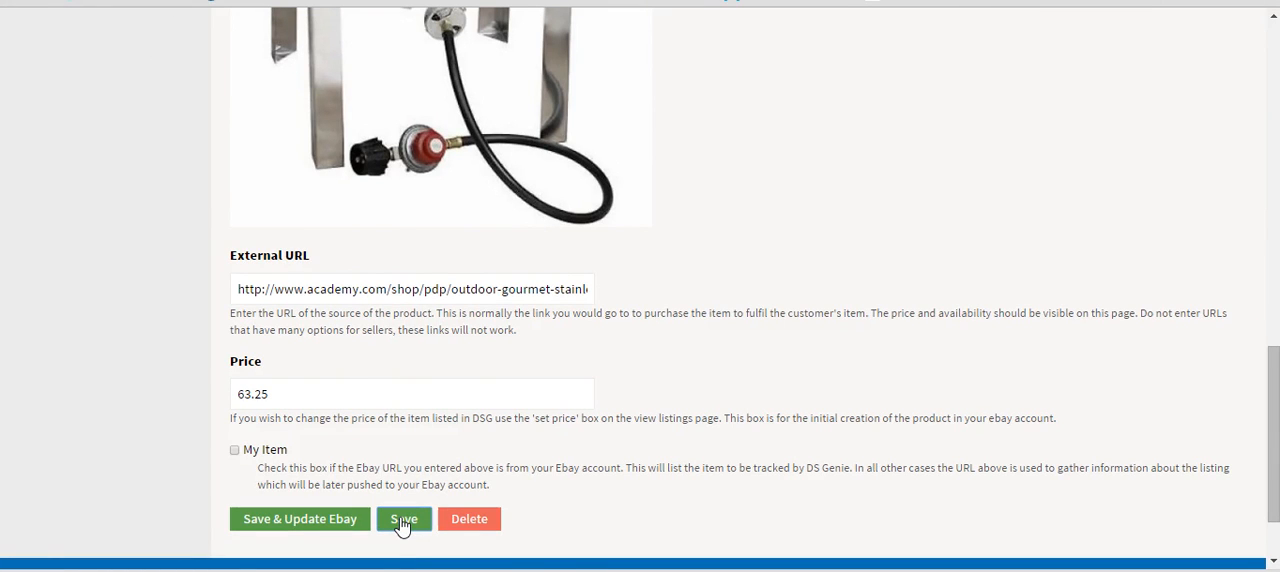
pyautogui.click(404, 520)
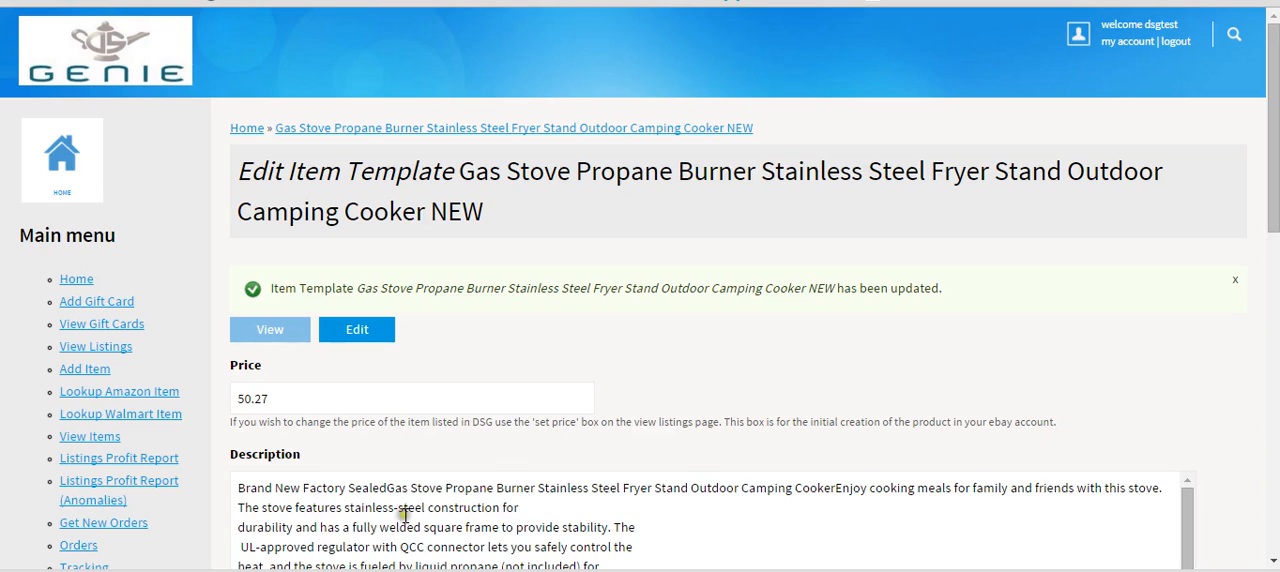
# Replace the template's Price value 50.27 with 60.27
pyautogui.scroll(-3)
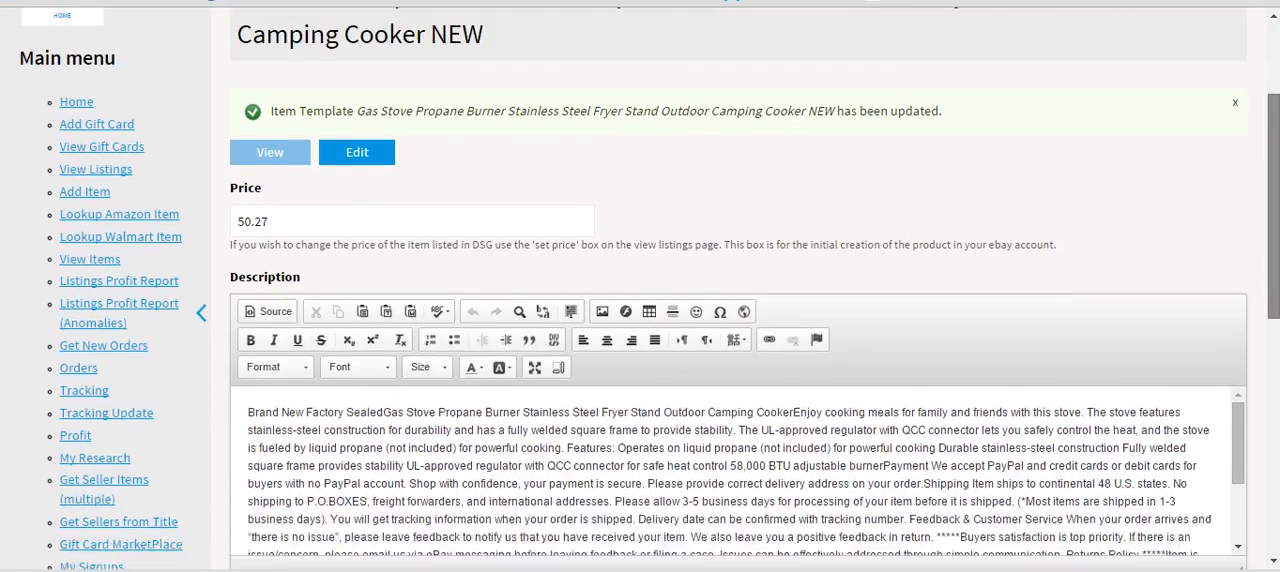
pyautogui.scroll(-3)
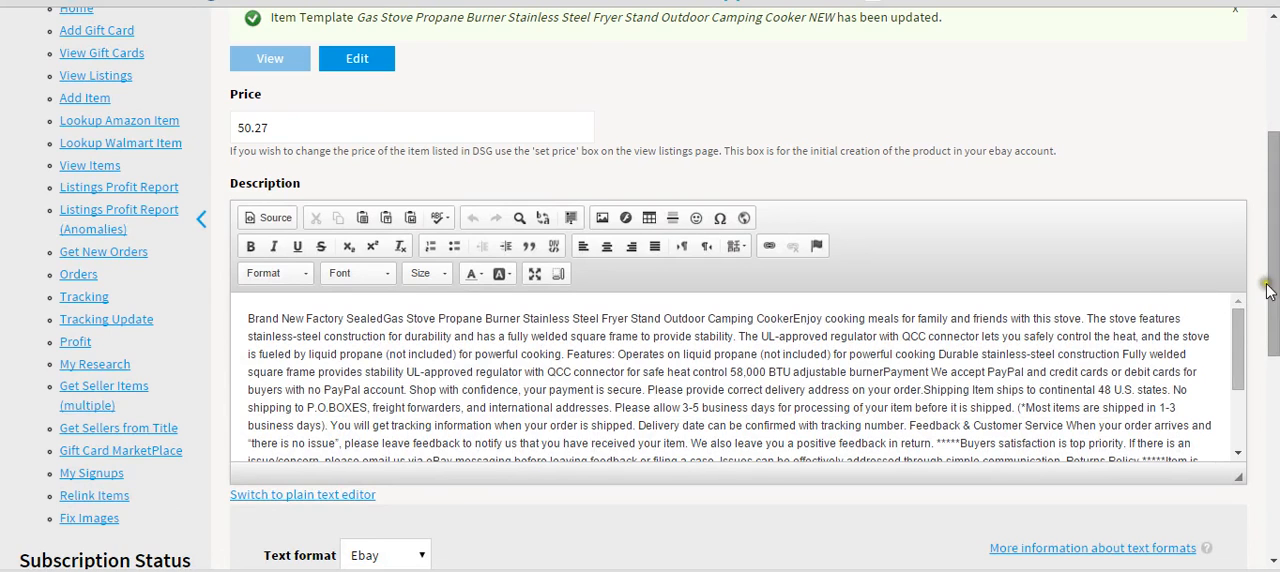
pyautogui.scroll(3)
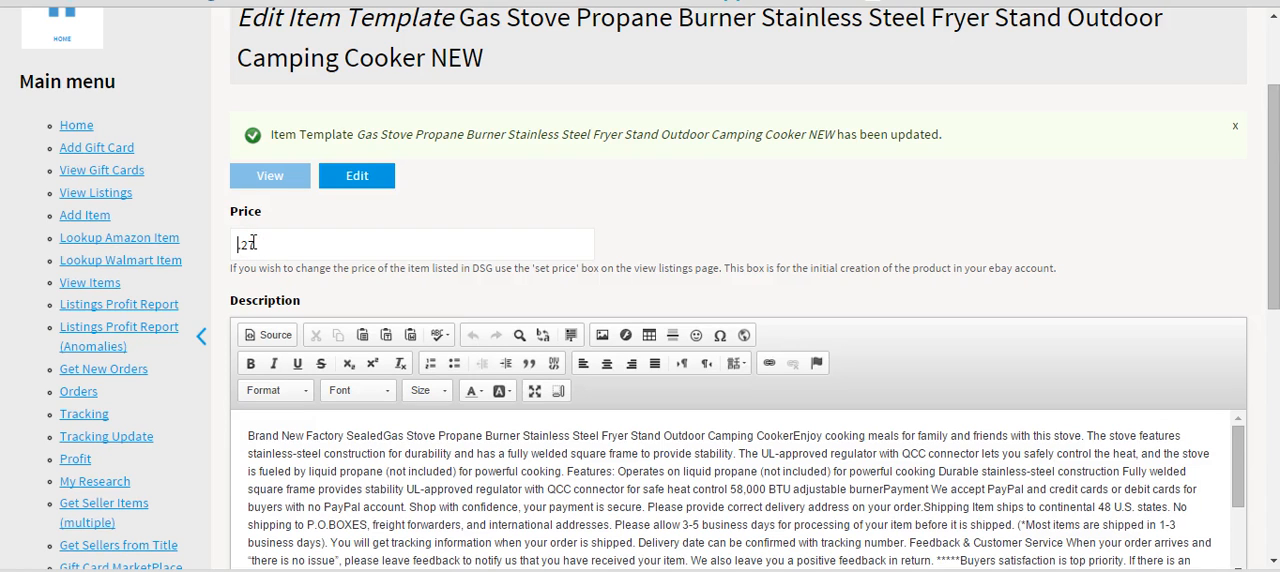
pyautogui.write('60.27')
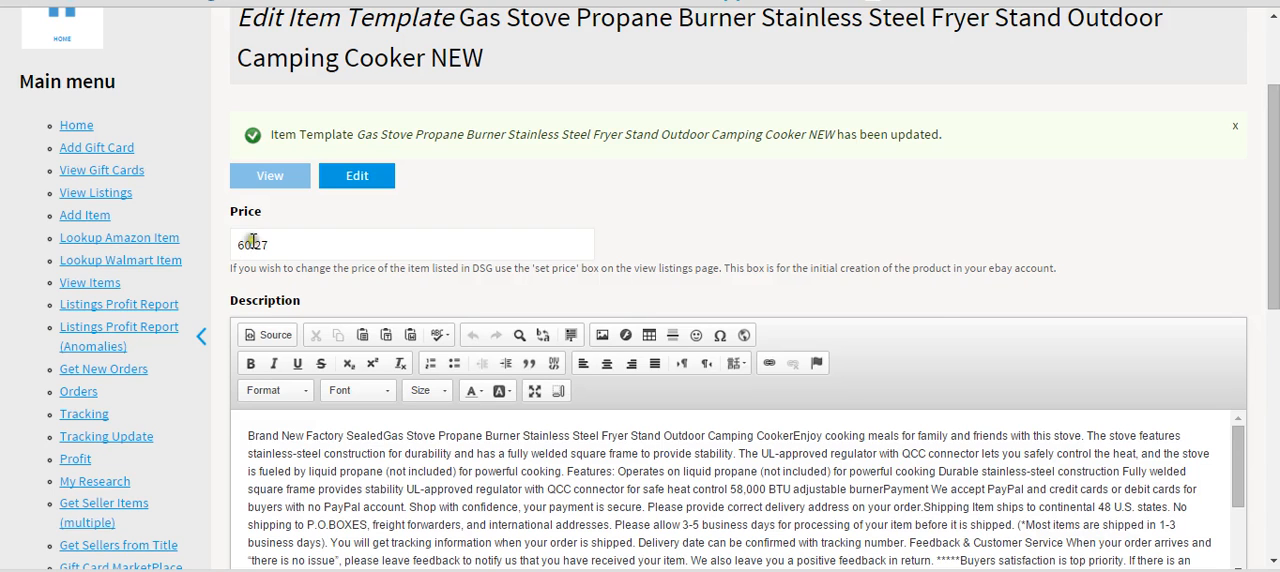
pyautogui.scroll(-3)
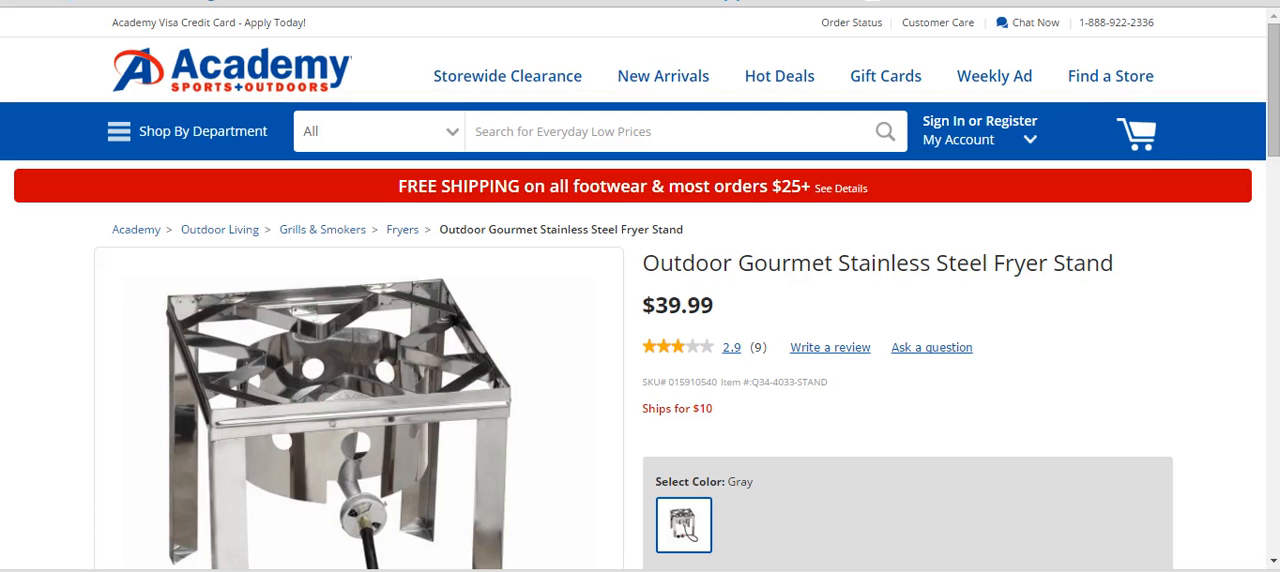
# Scroll the Academy product page to the Features section and select text from it
pyautogui.scroll(-3)
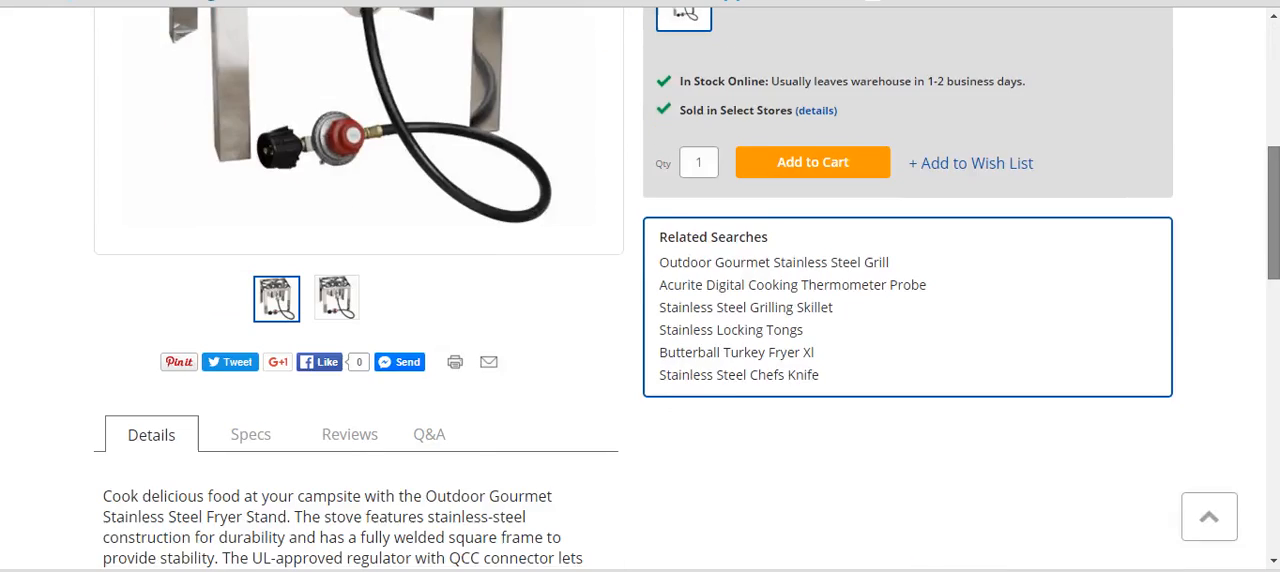
pyautogui.scroll(-3)
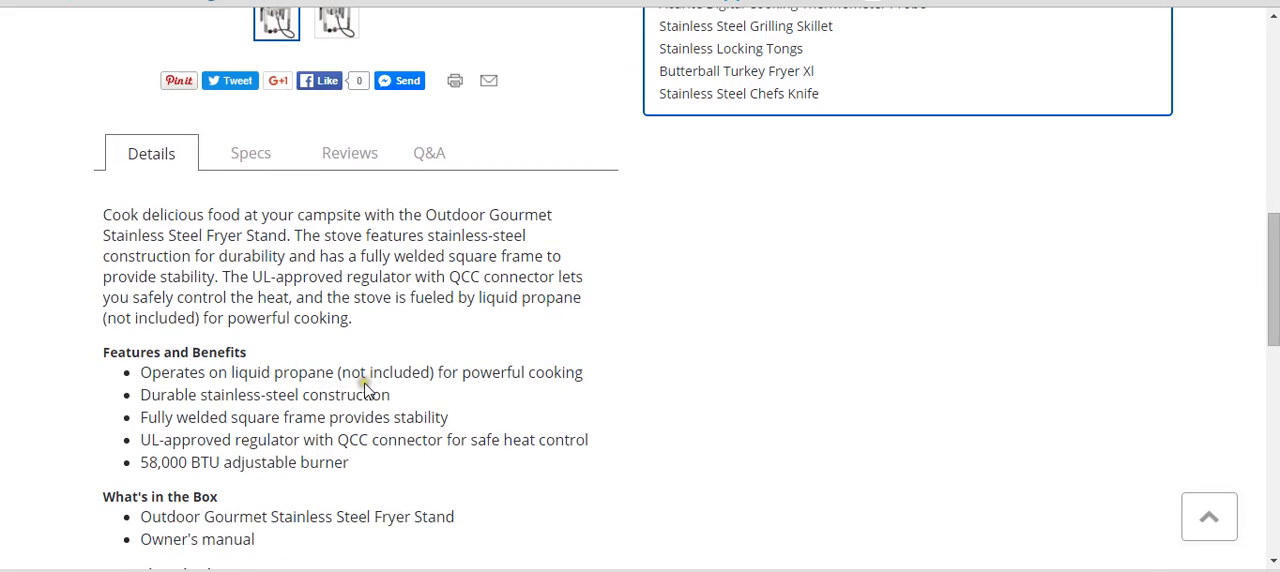
pyautogui.moveTo(102, 214); pyautogui.dragTo(348, 462)
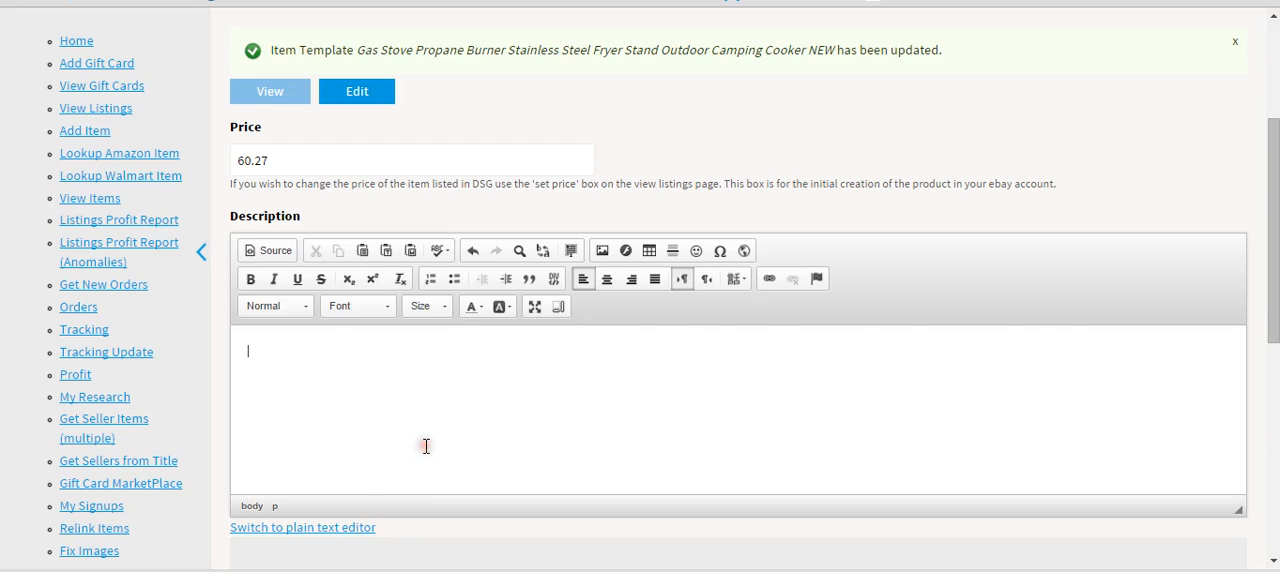
# Save the template with price 60.27 and store price 39.99, confirming after reload
pyautogui.scroll(-3)
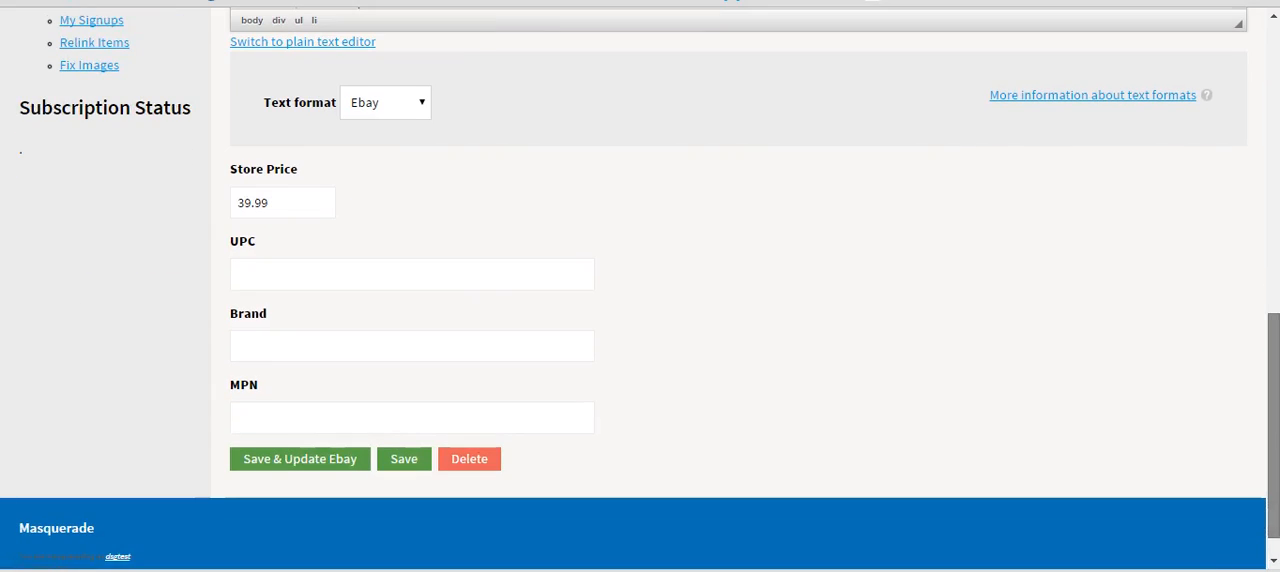
pyautogui.moveTo(404, 458)
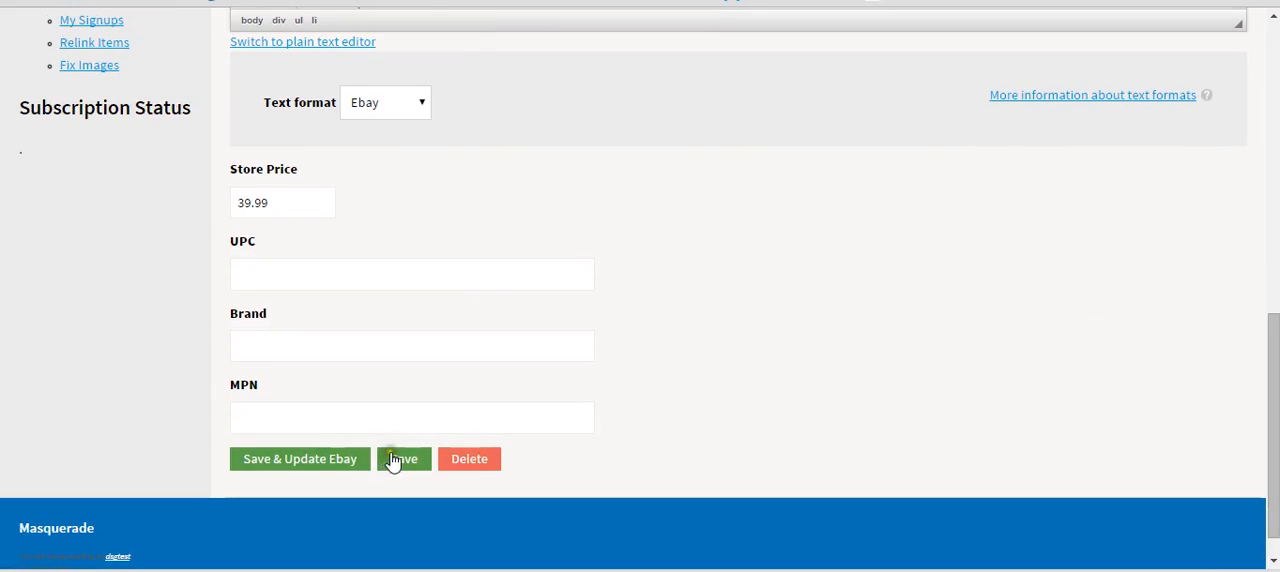
pyautogui.click(402, 458)
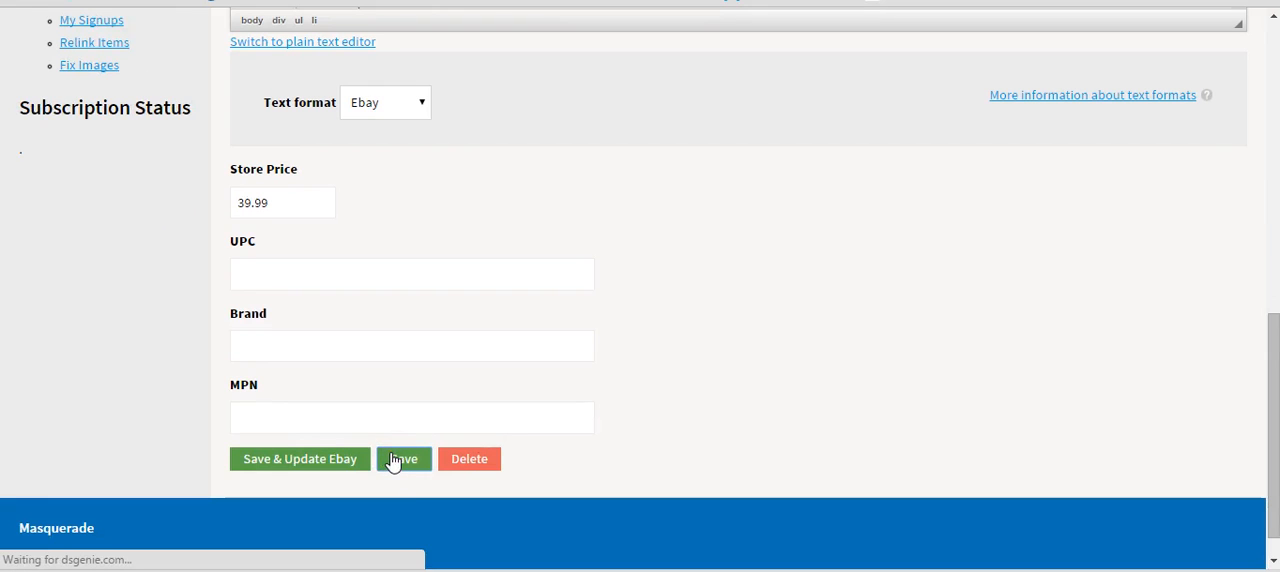
pyautogui.click(404, 458)
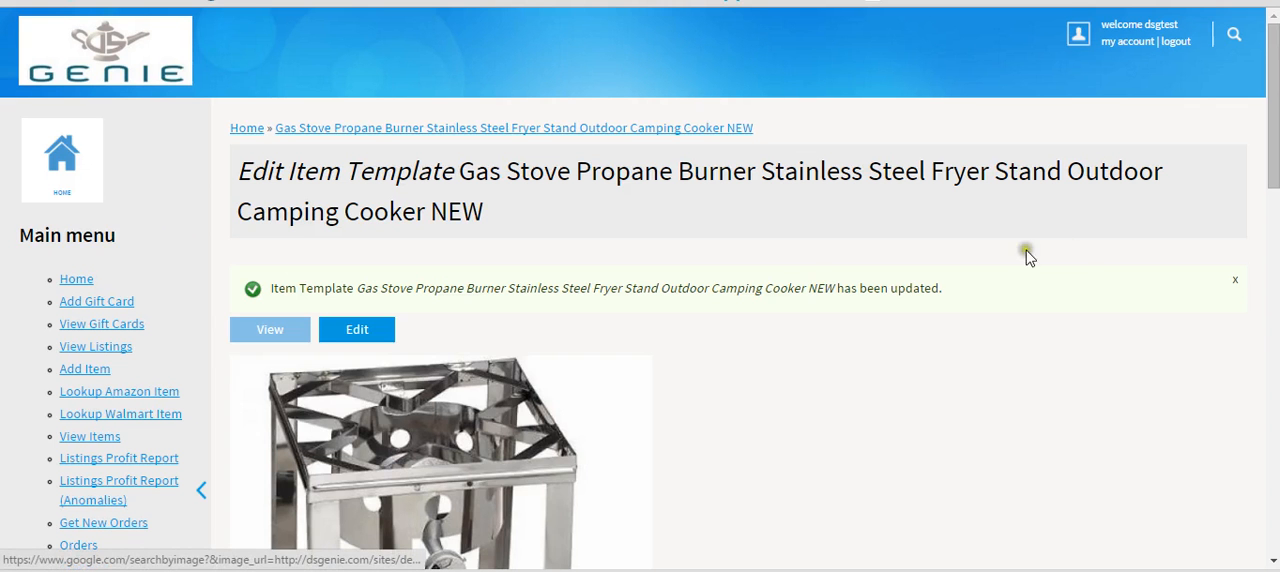
pyautogui.scroll(-3)
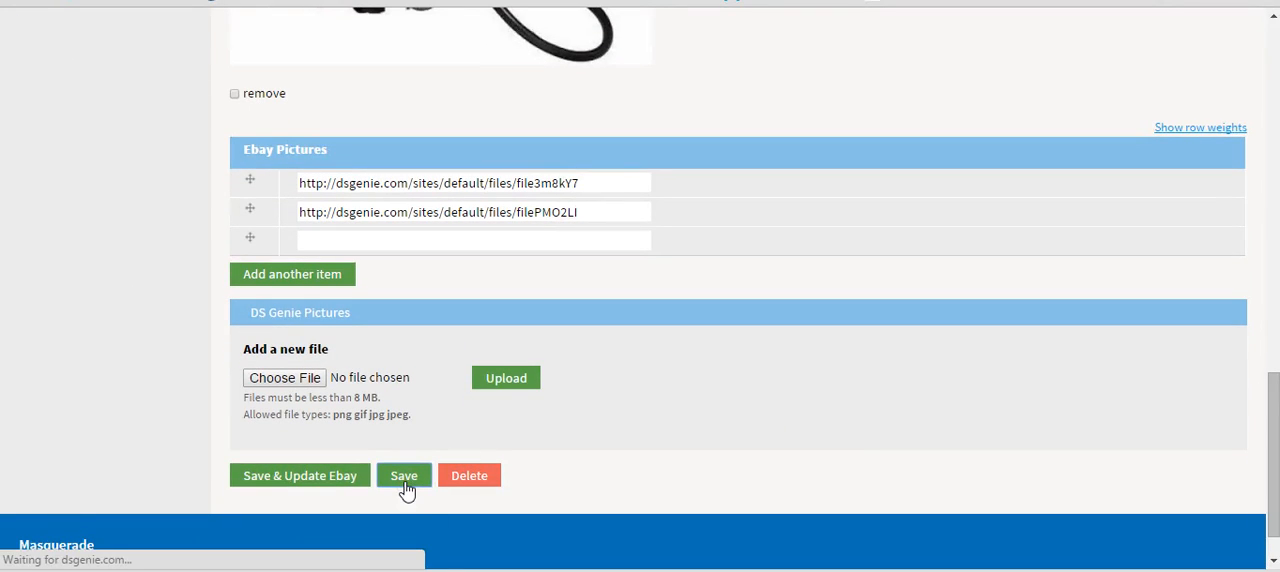
pyautogui.click(404, 476)
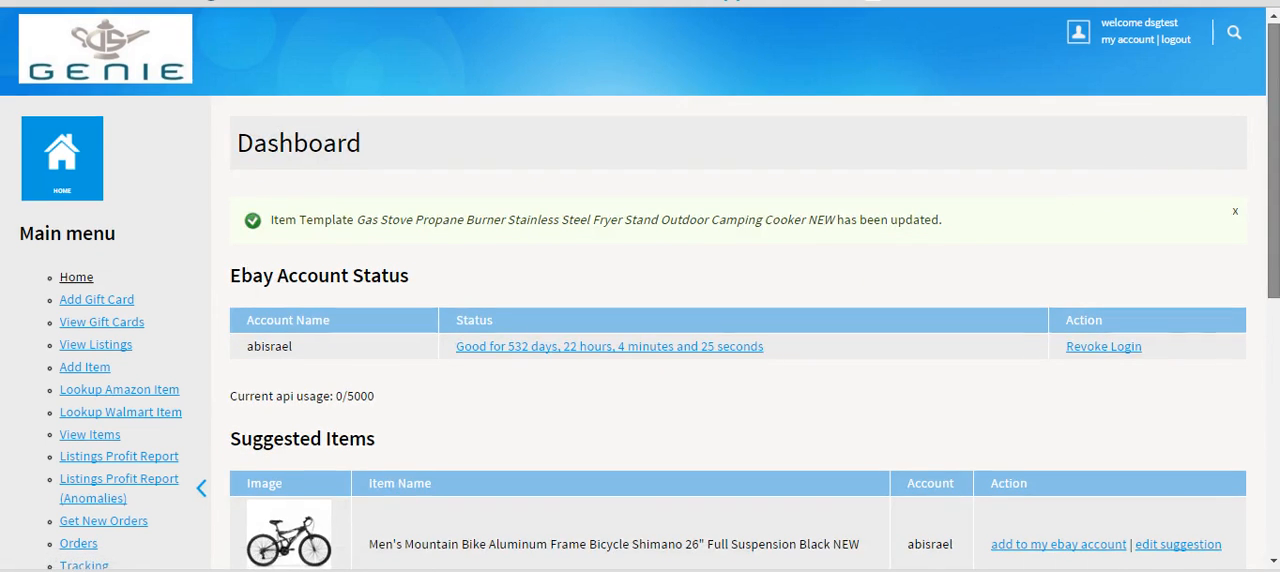
pyautogui.scroll(-3)
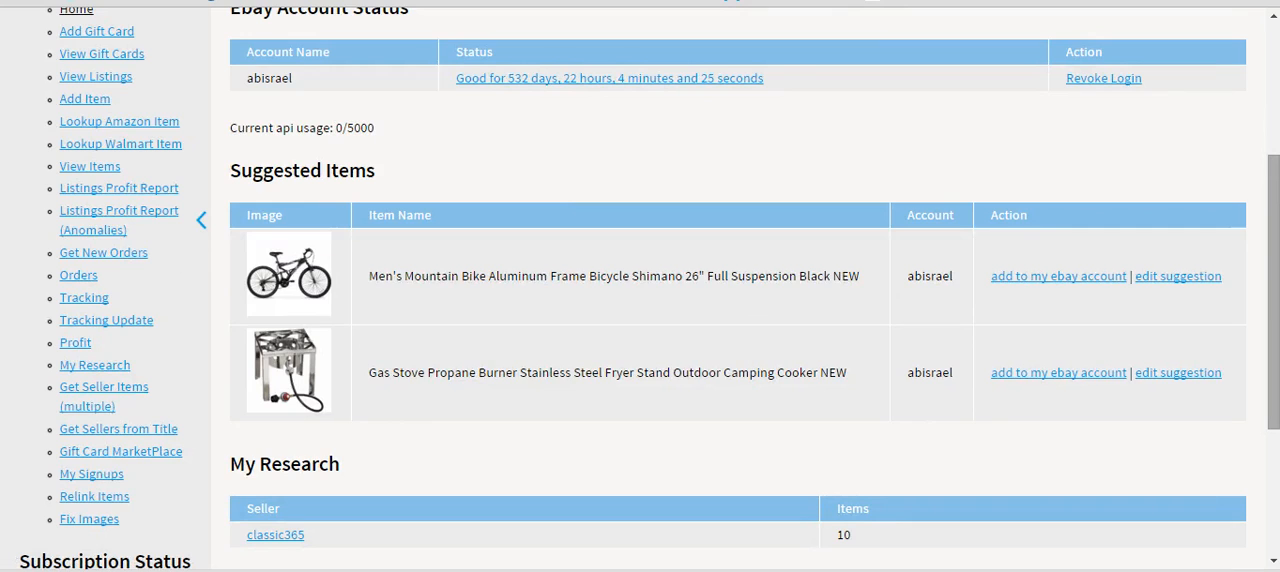
pyautogui.scroll(-3)
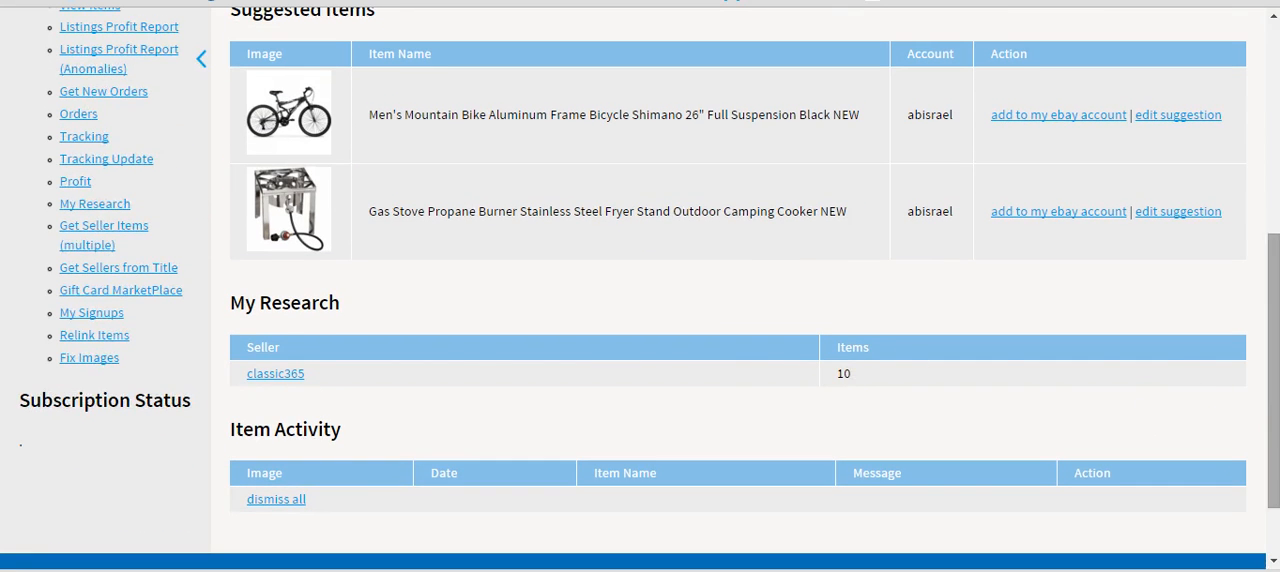
pyautogui.scroll(3)
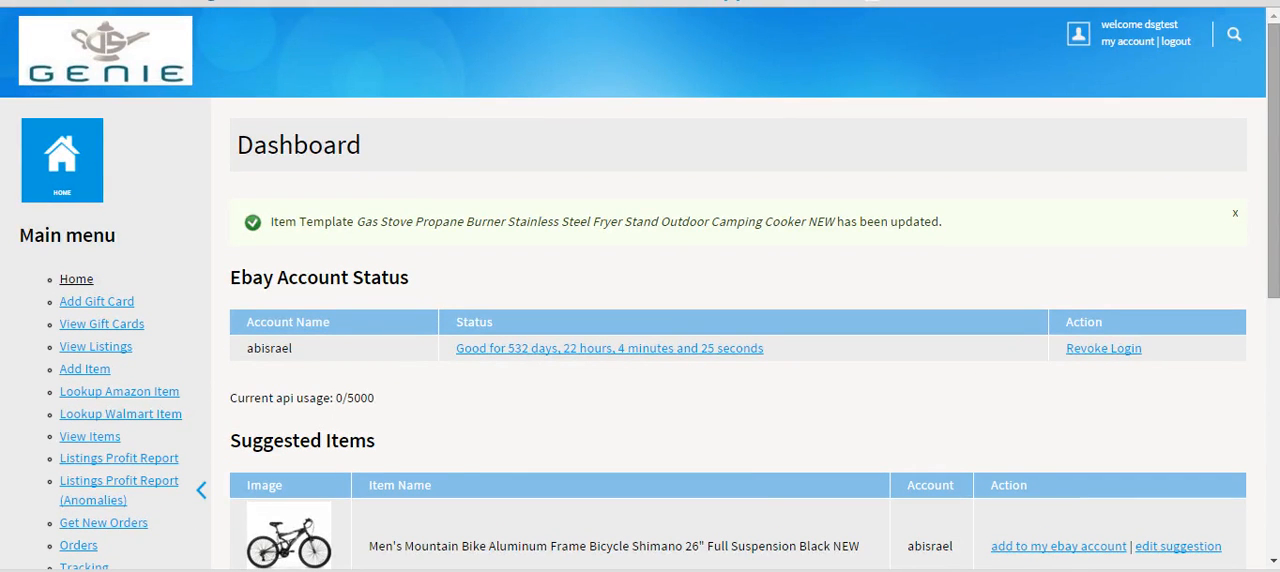